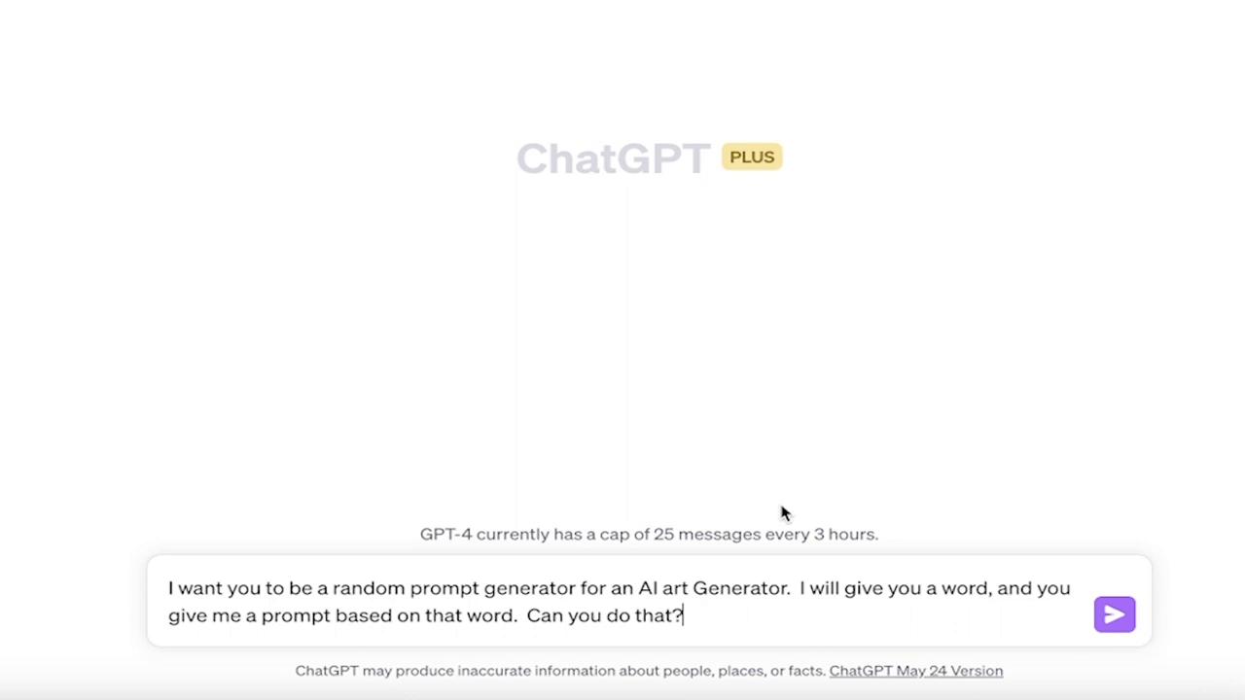
mouse_move(737, 596)
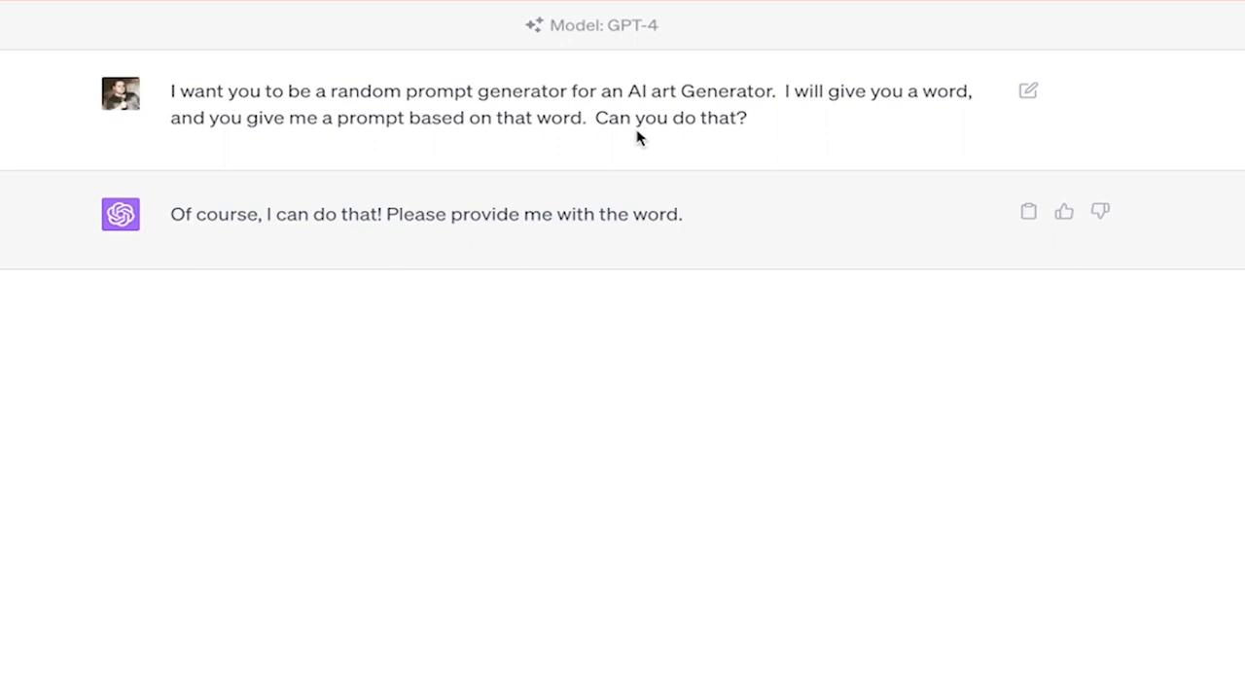
mouse_move(377, 142)
text(Portraits)
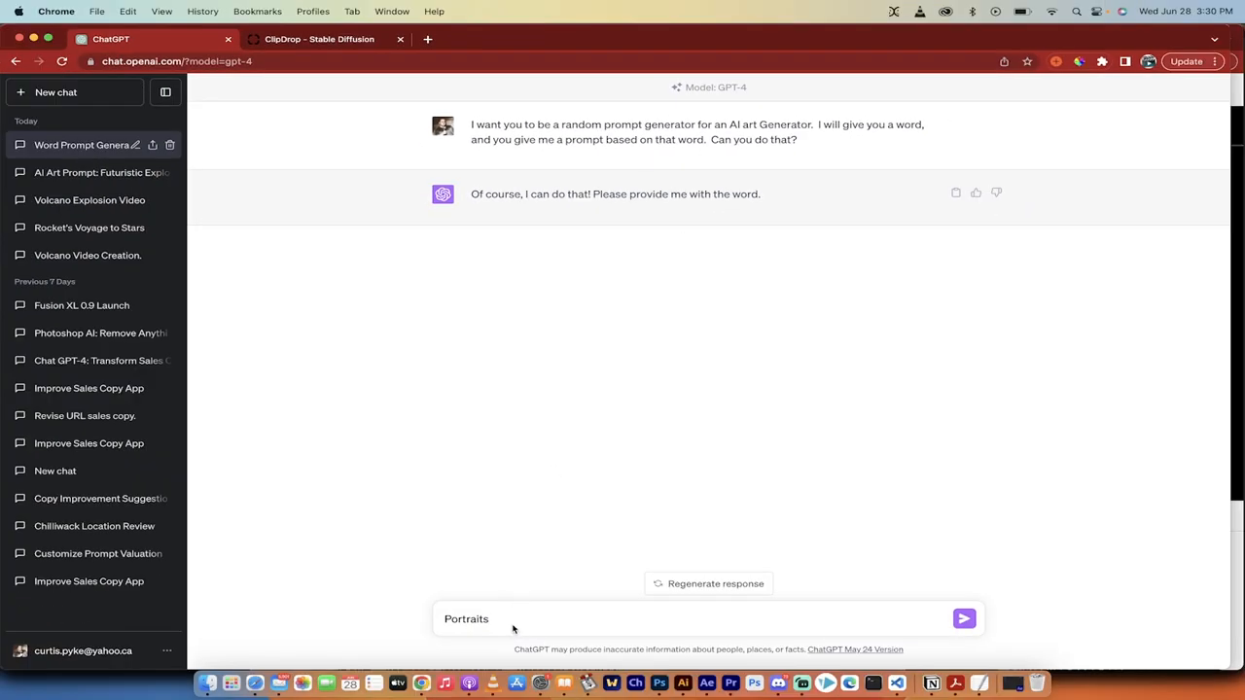
Step: Send 'Portraits' to ChatGPT to get a surreal faces-with-trees-and-water portrait prompt
click(965, 619)
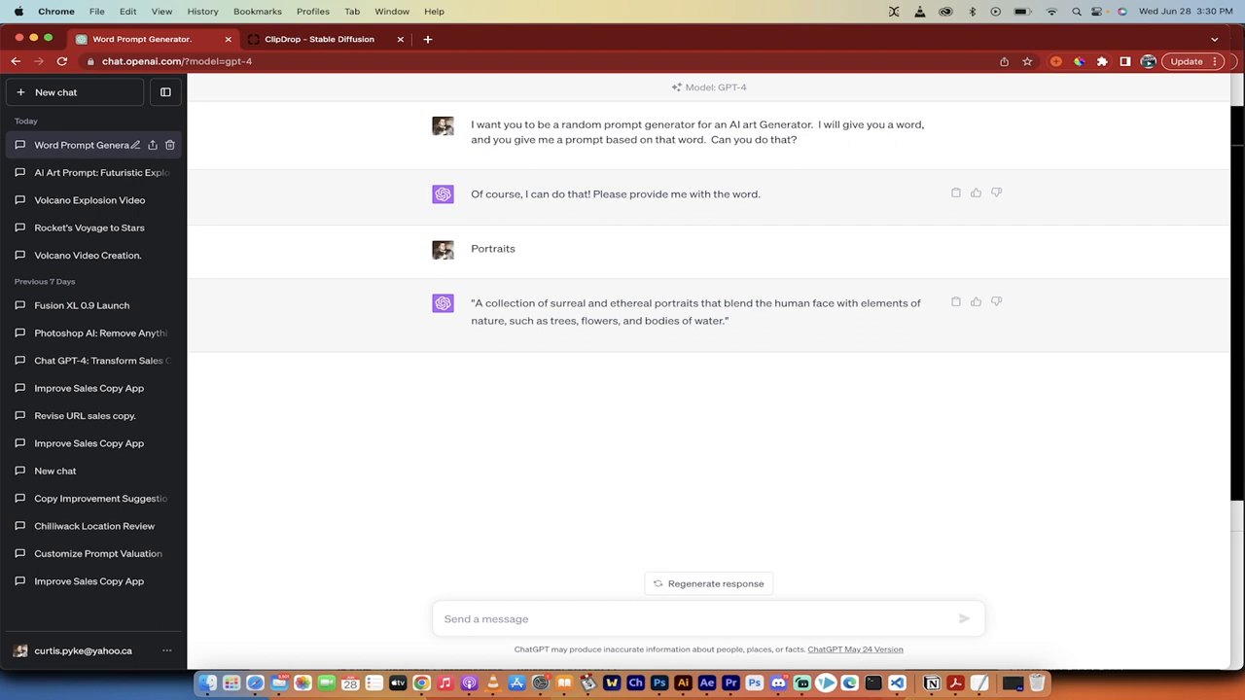
click(319, 39)
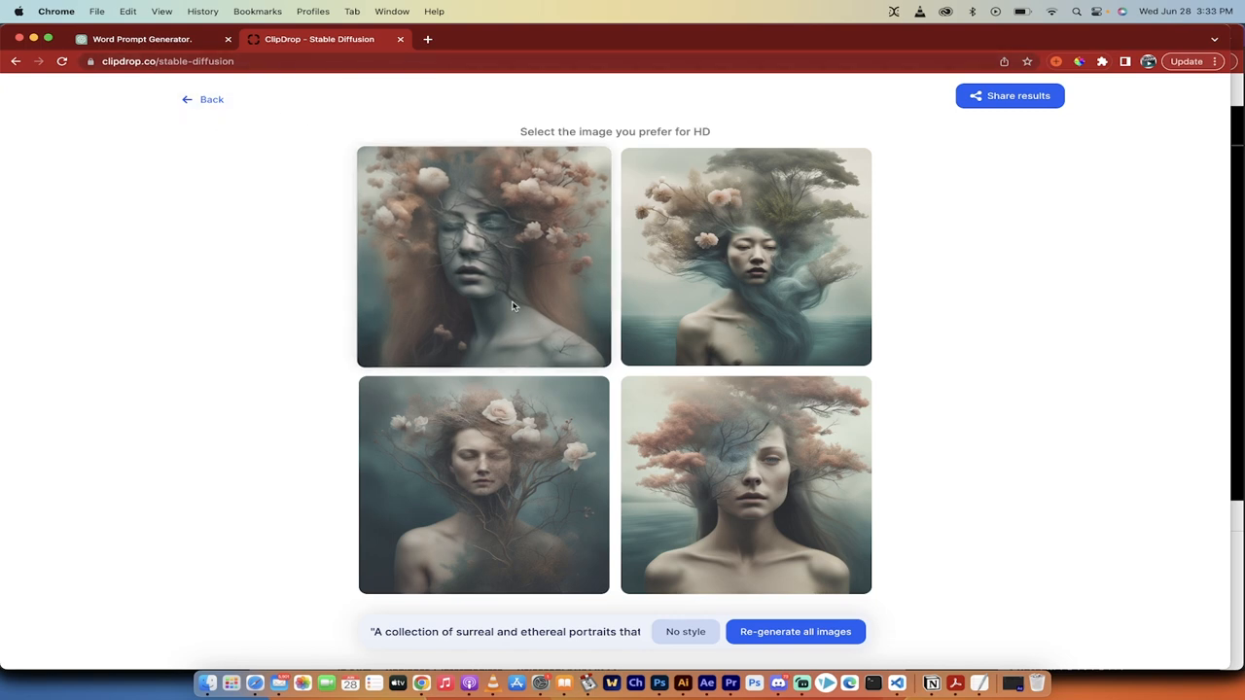
mouse_move(545, 355)
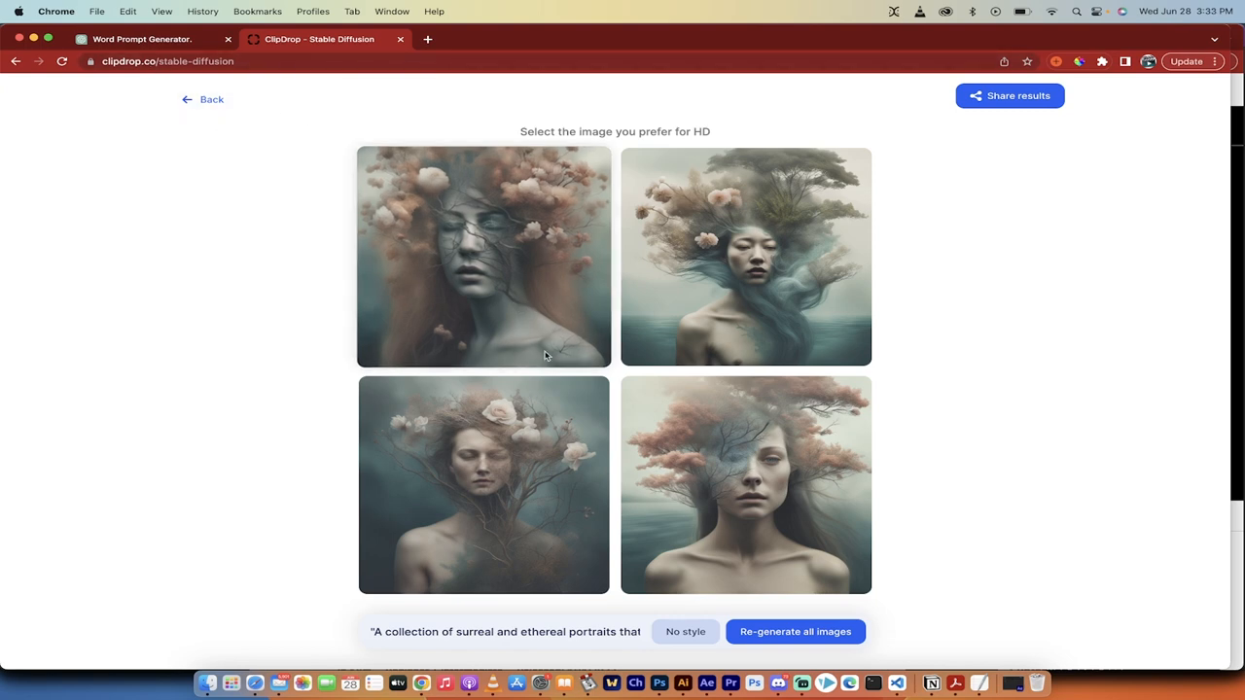
Step: View the bottom-right tree-haired portrait, then the top-left flower-haired one, at full size
click(746, 486)
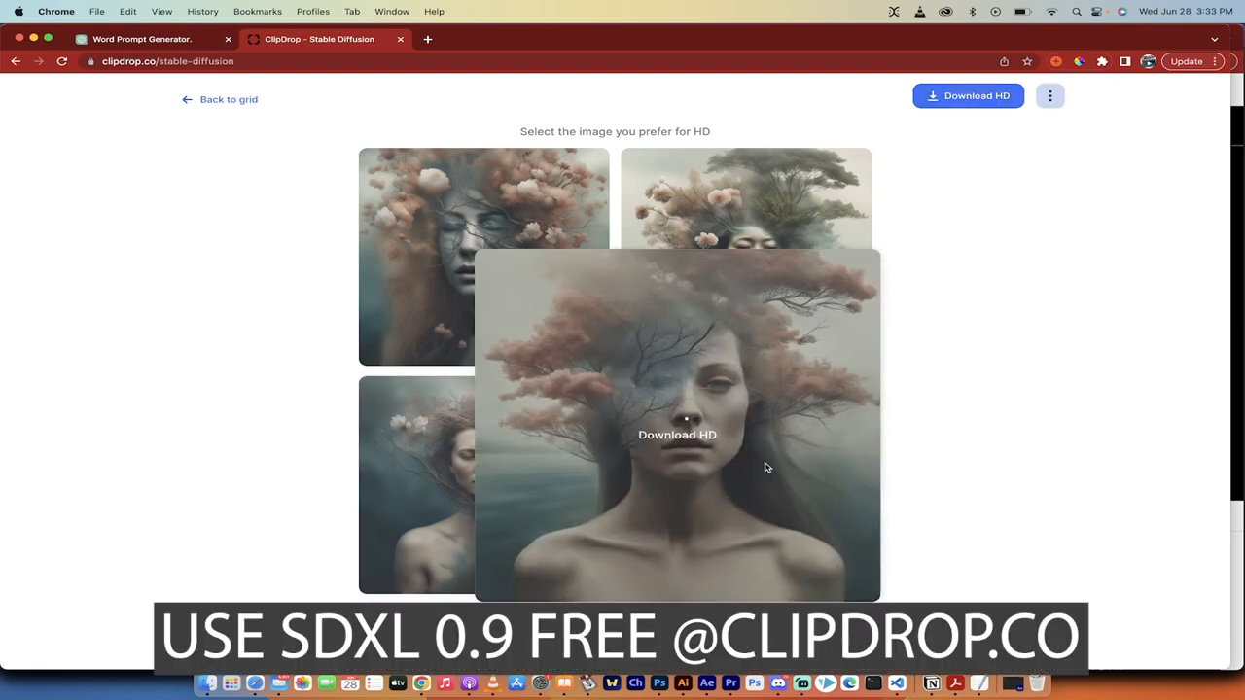
click(677, 435)
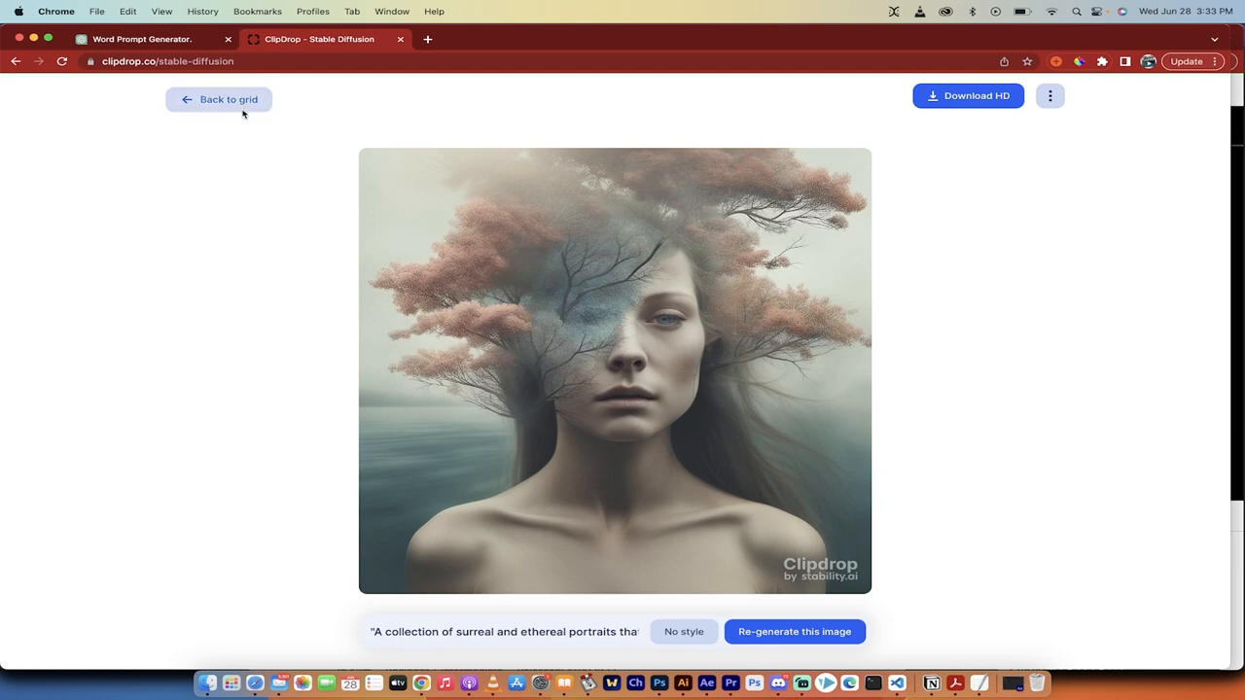
click(218, 99)
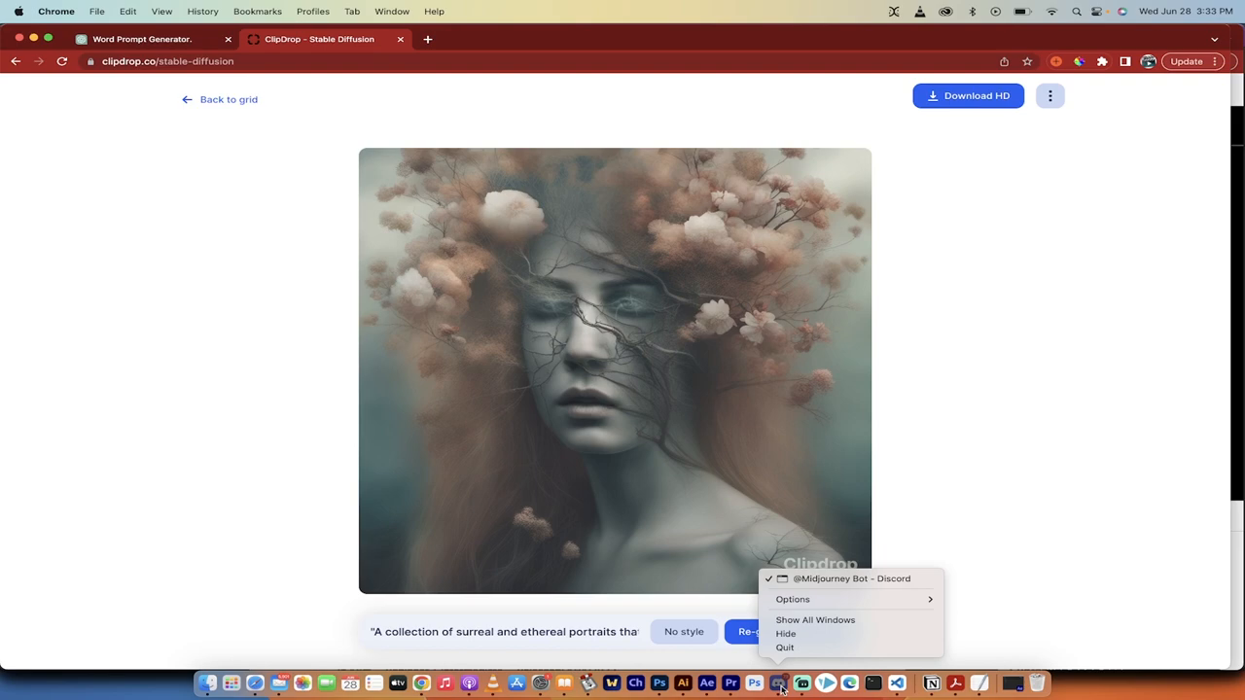
Step: Download the top-right blue-haired, tree-crowned portrait in HD as a JPEG
click(781, 683)
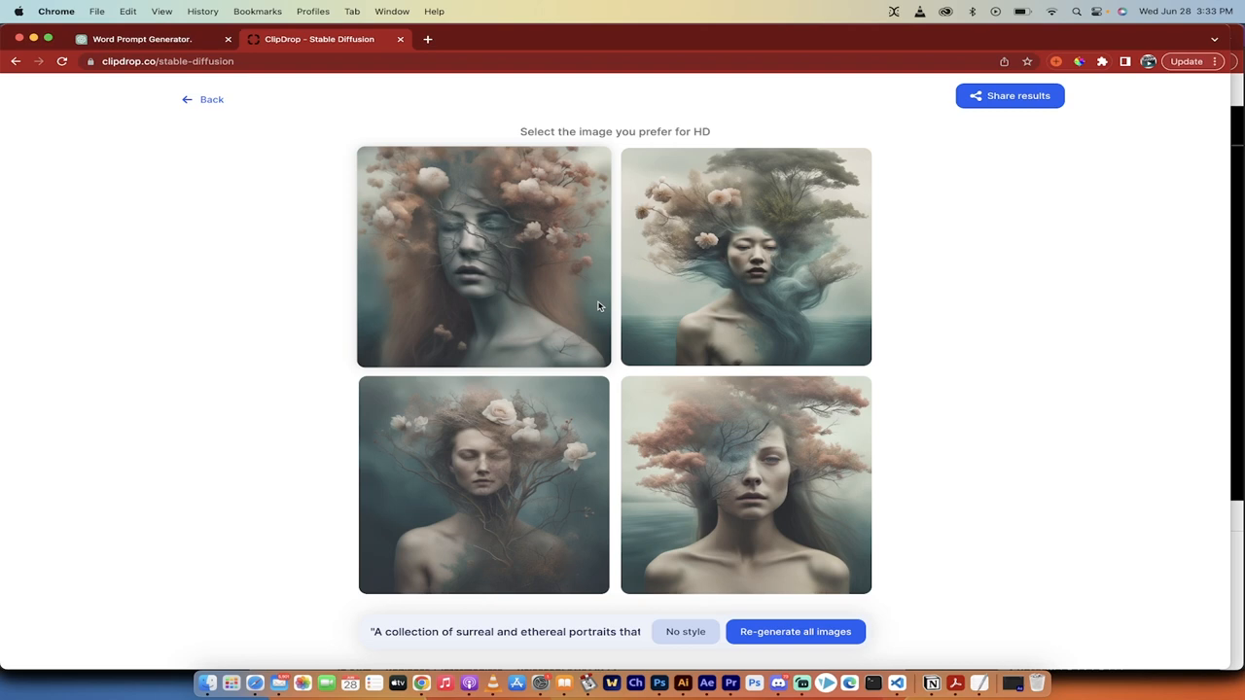
mouse_move(735, 342)
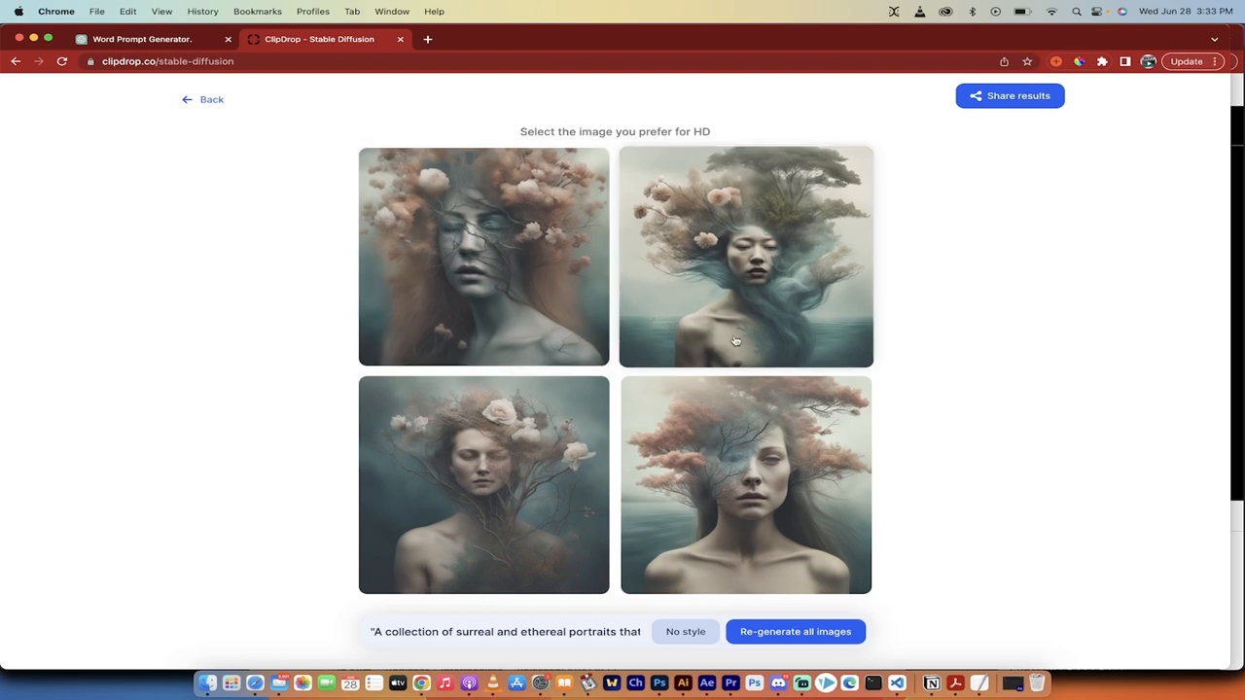
mouse_move(710, 342)
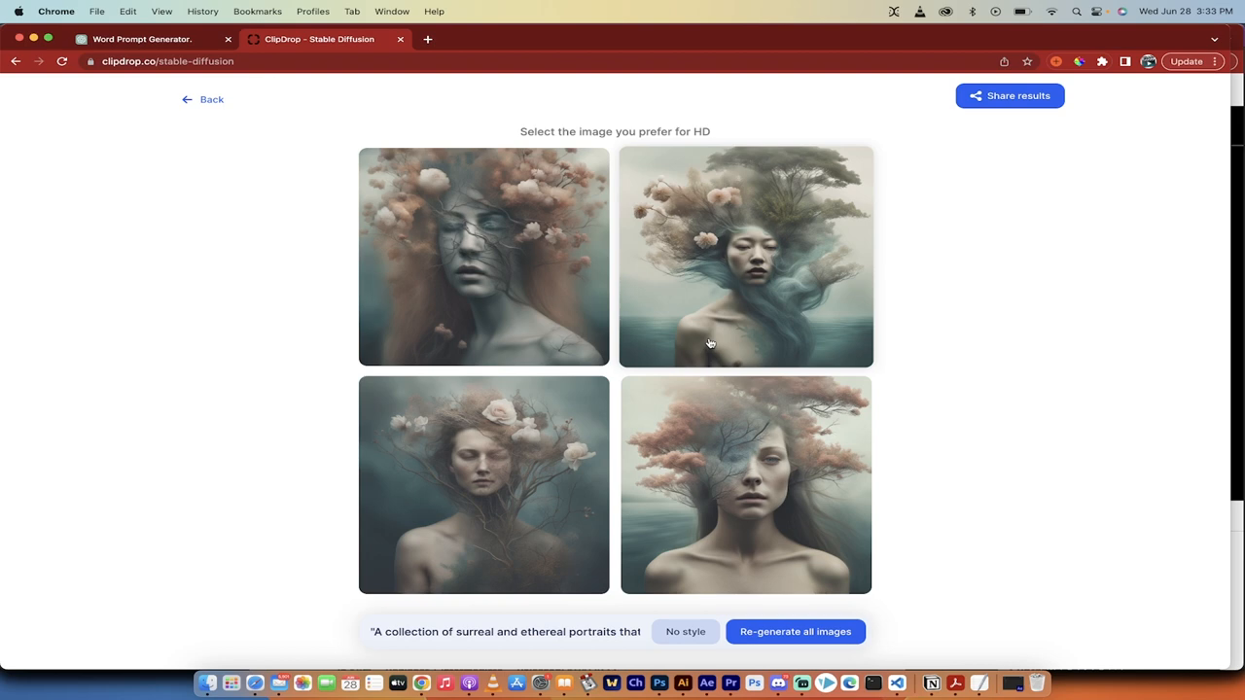
click(746, 257)
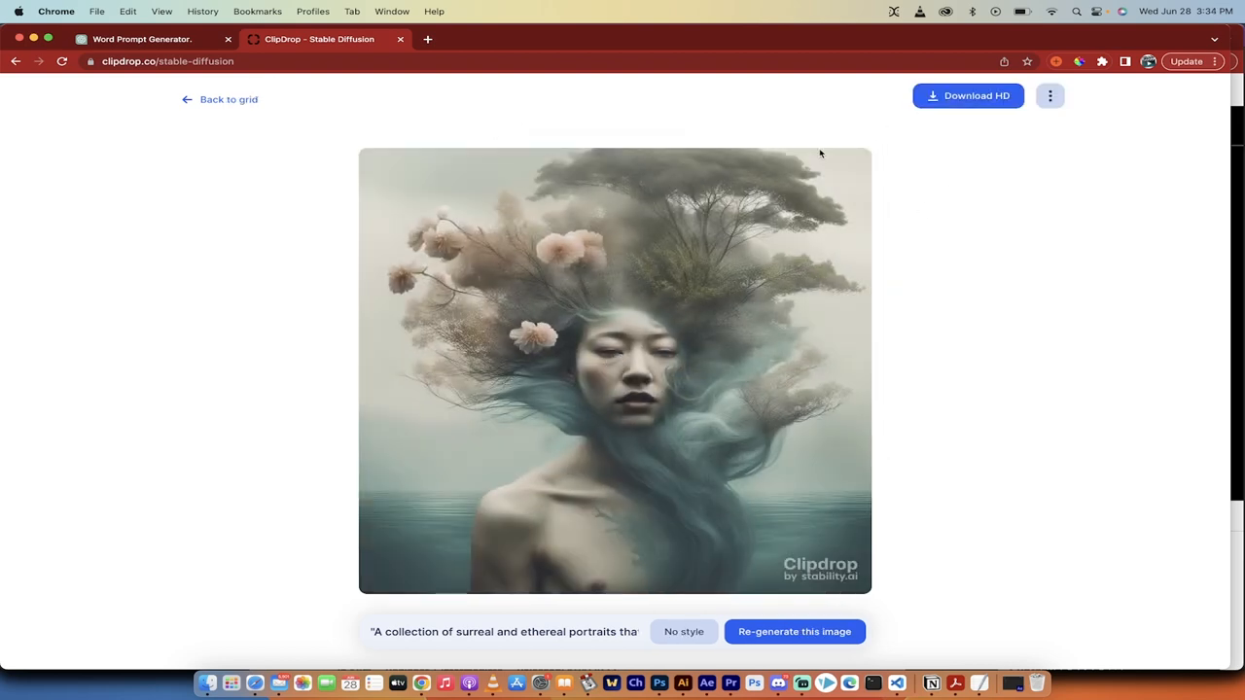
click(967, 95)
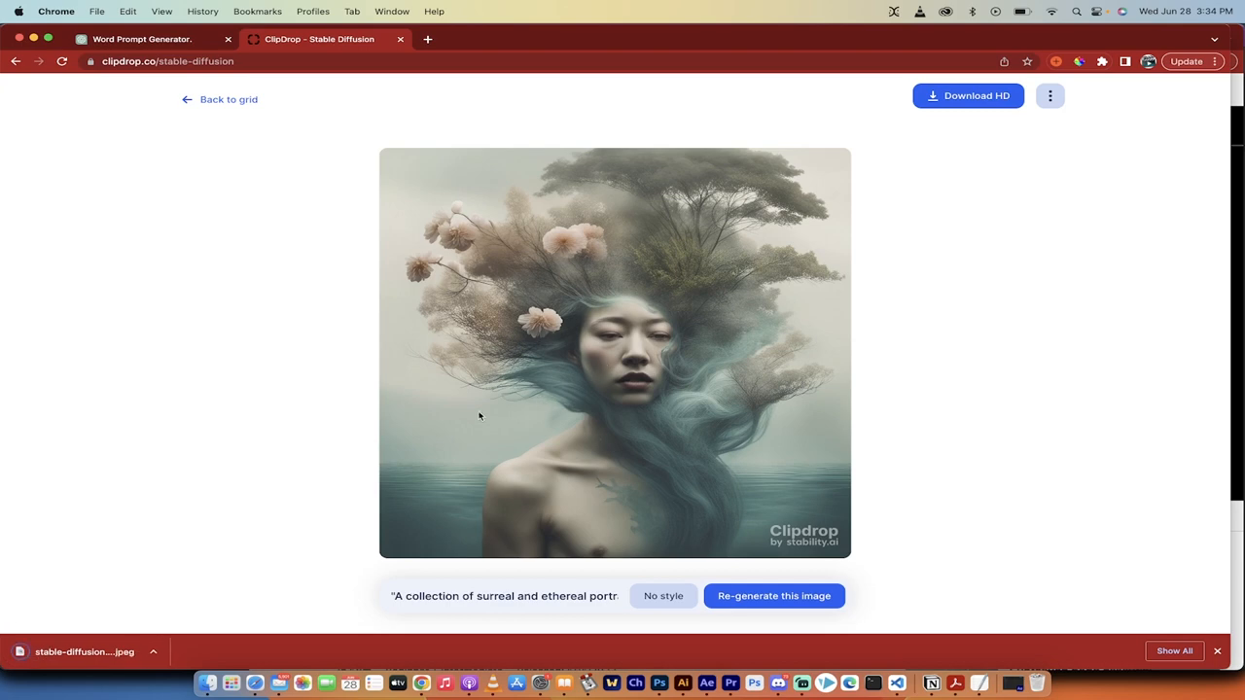
mouse_move(431, 270)
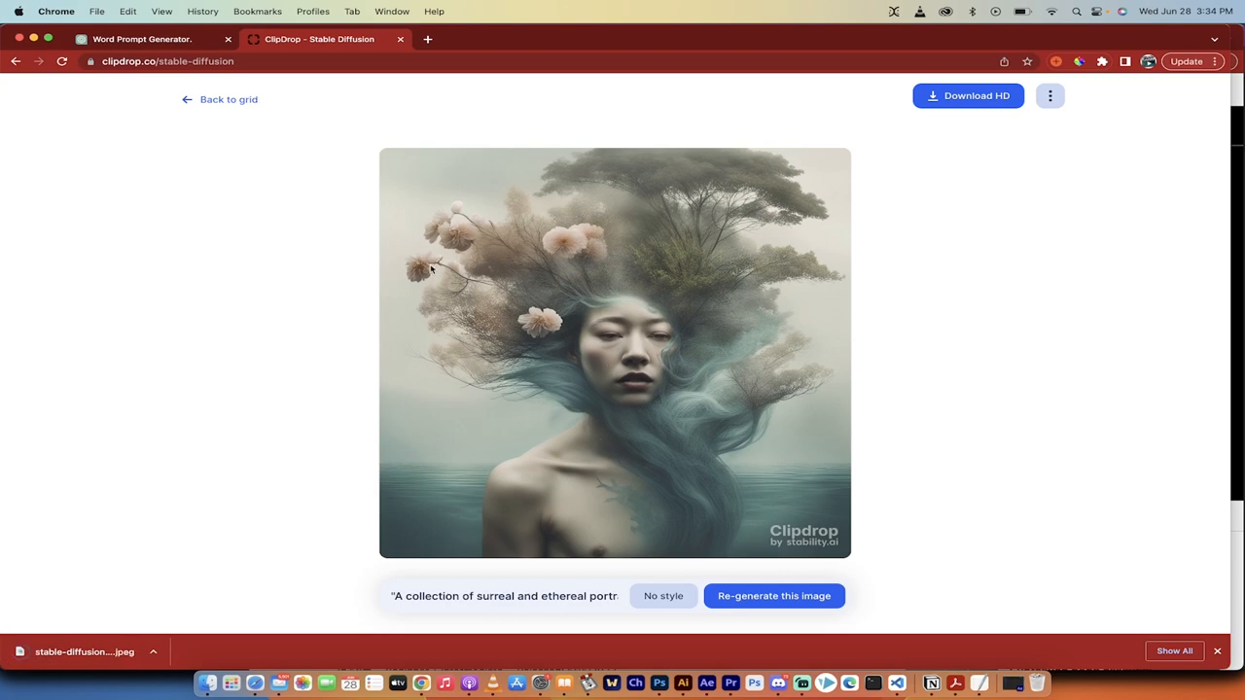
click(136, 39)
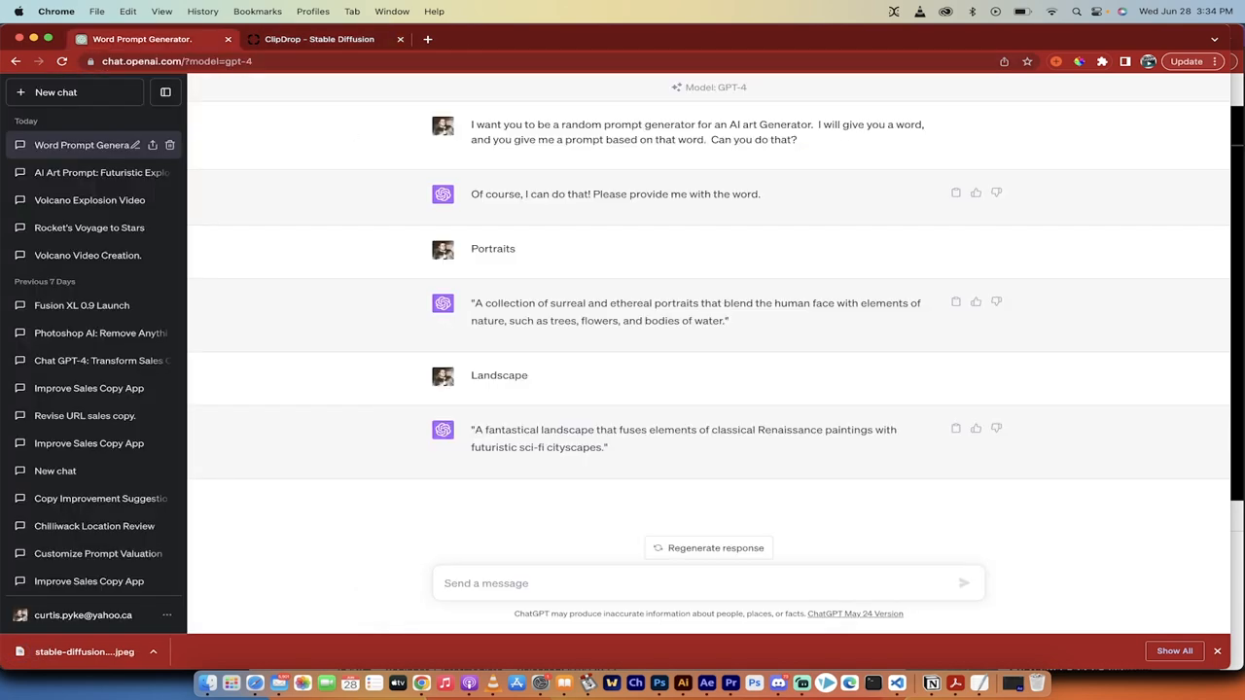
mouse_move(493, 457)
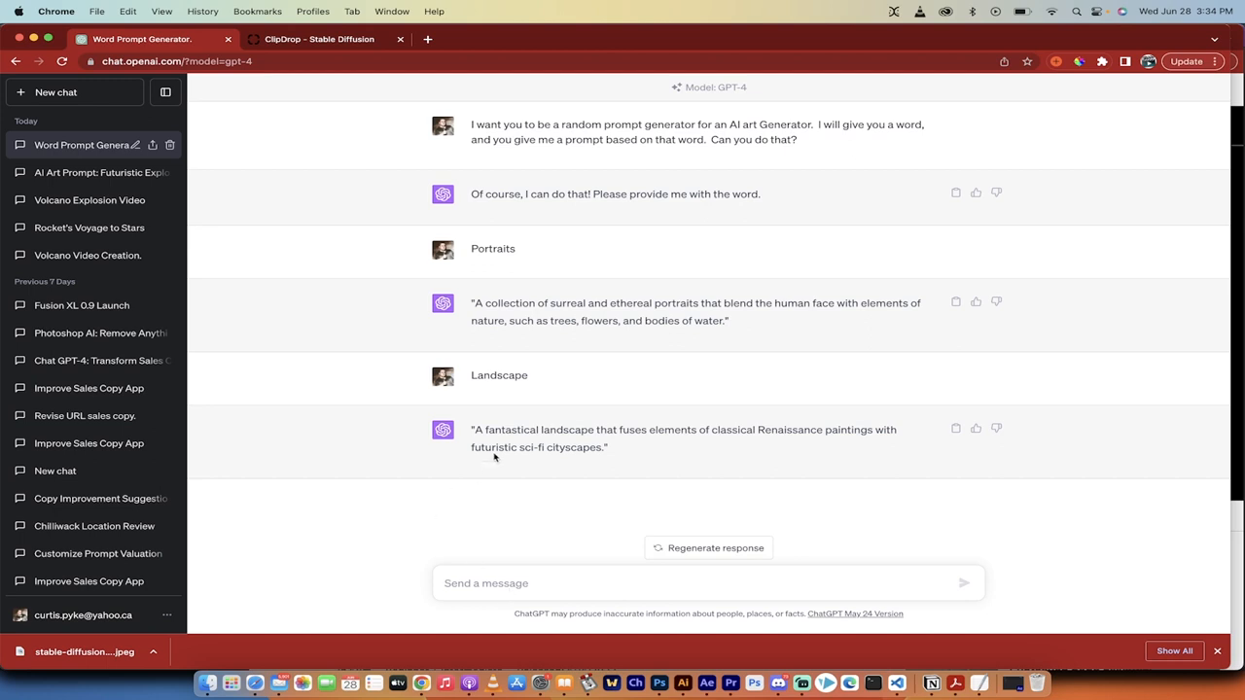
mouse_move(632, 434)
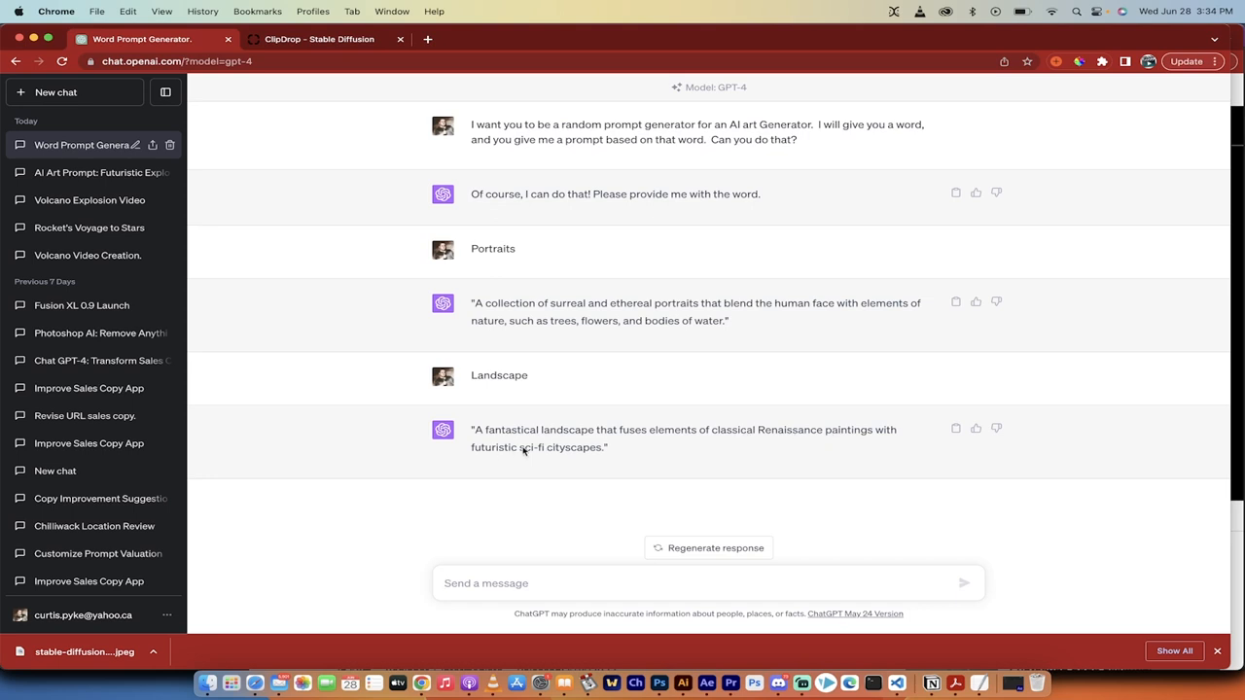
mouse_move(476, 433)
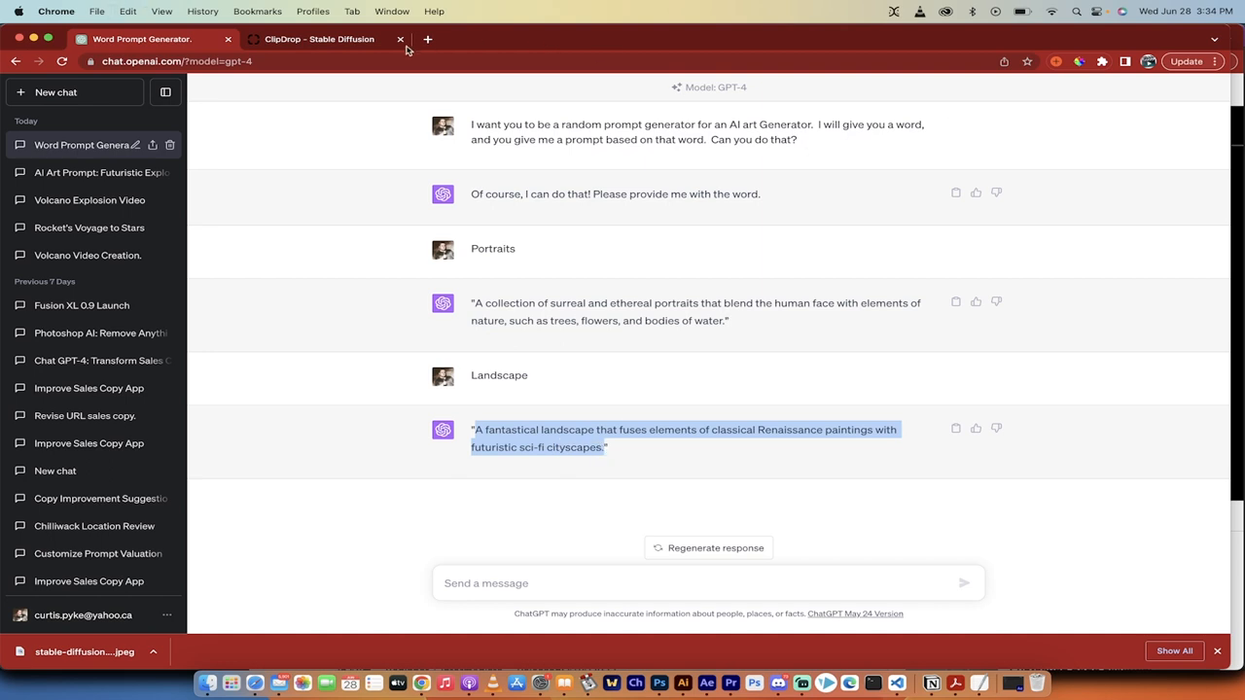
Step: Bring the copied Renaissance sci-fi landscape prompt to ClipDrop's prompt entry page
click(319, 39)
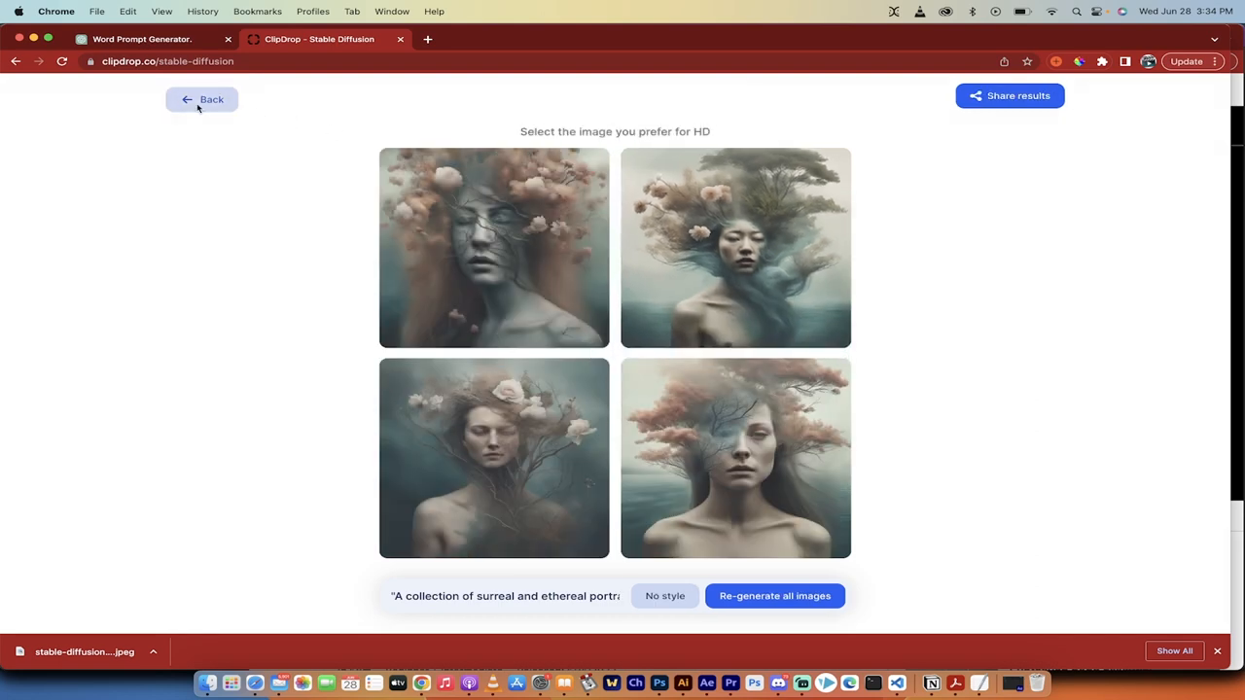
click(201, 100)
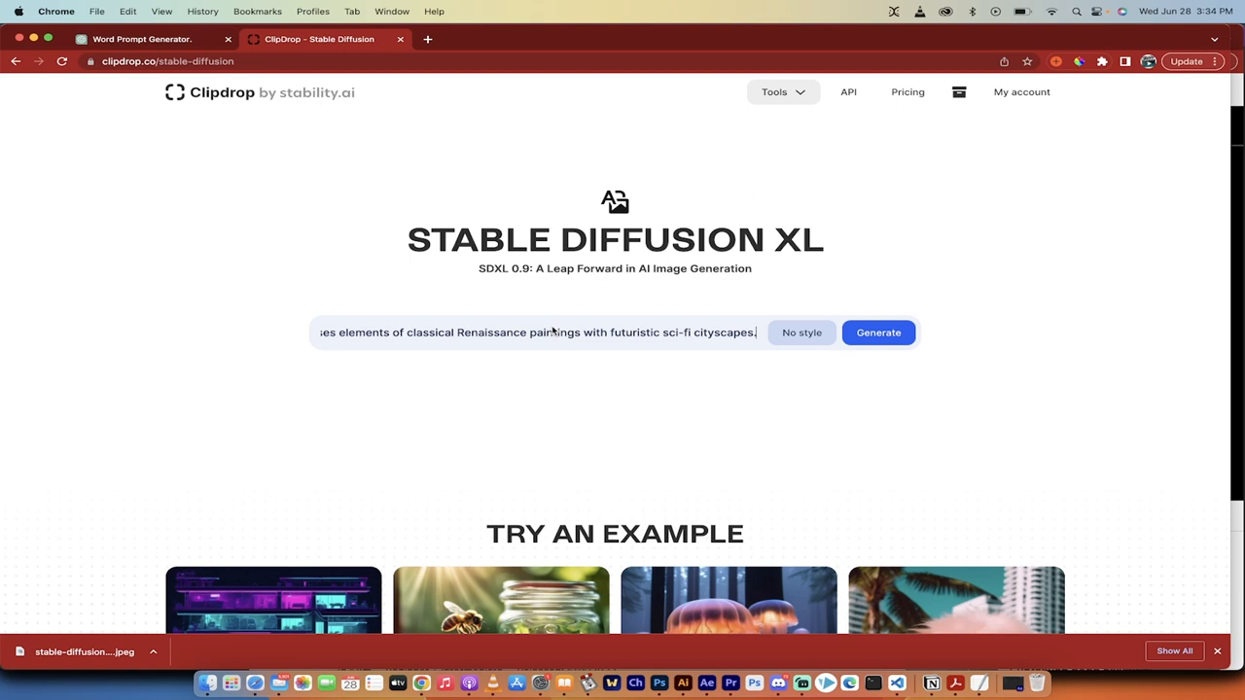
mouse_move(822, 311)
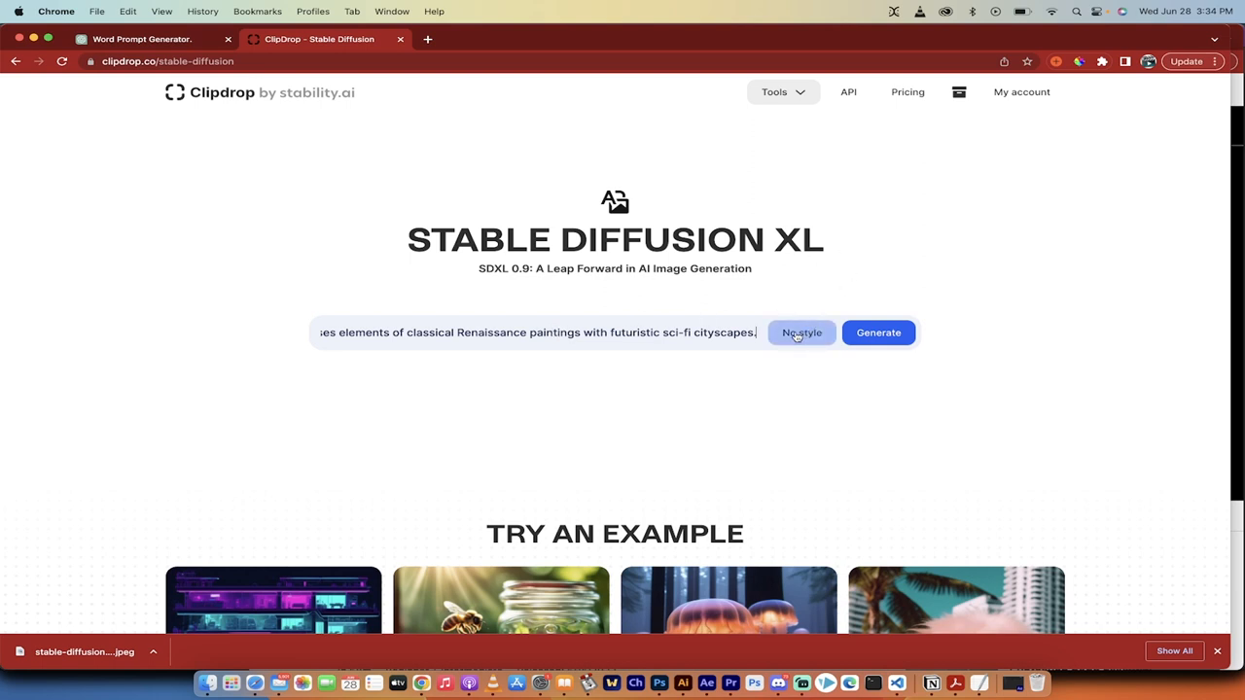
Step: Queue the landscape prompt for generation and skip the subscription offer
click(801, 332)
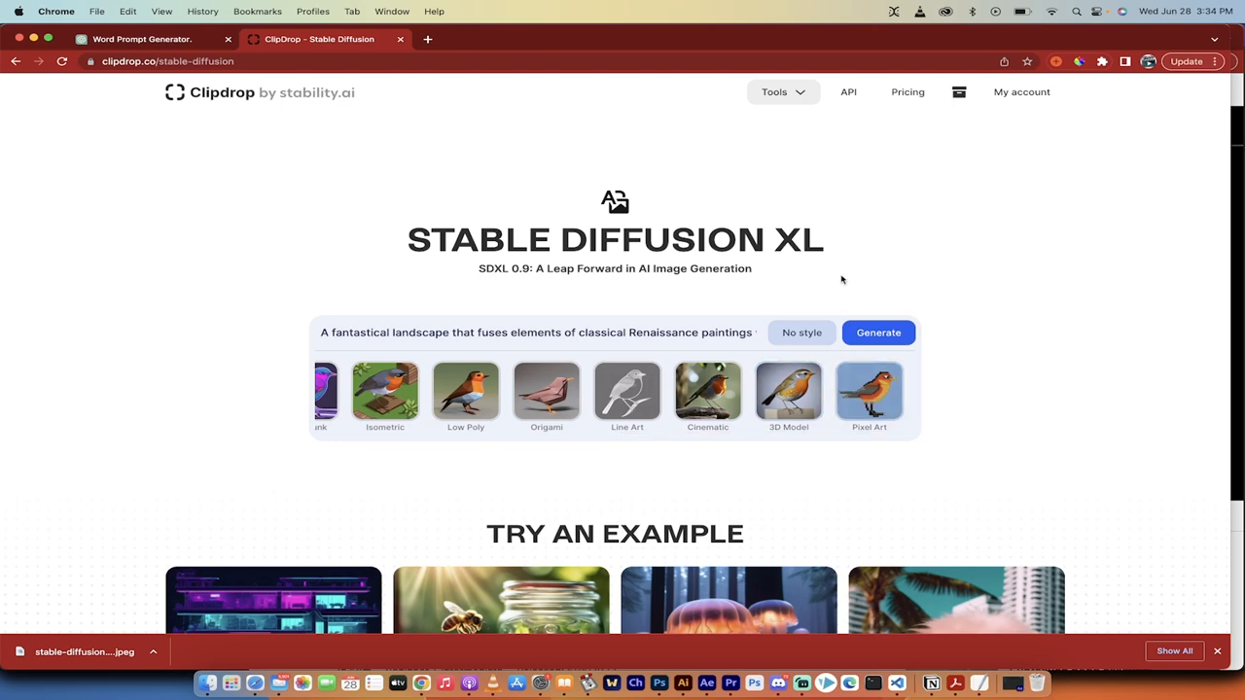
mouse_move(690, 332)
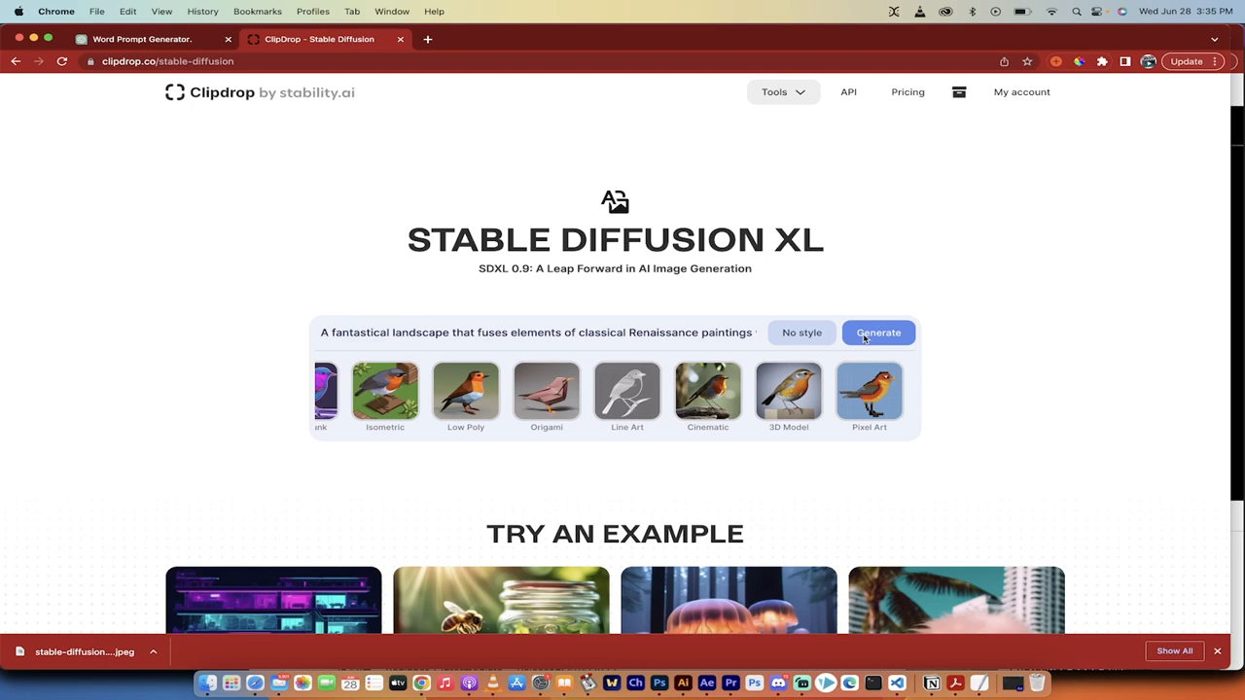
click(878, 332)
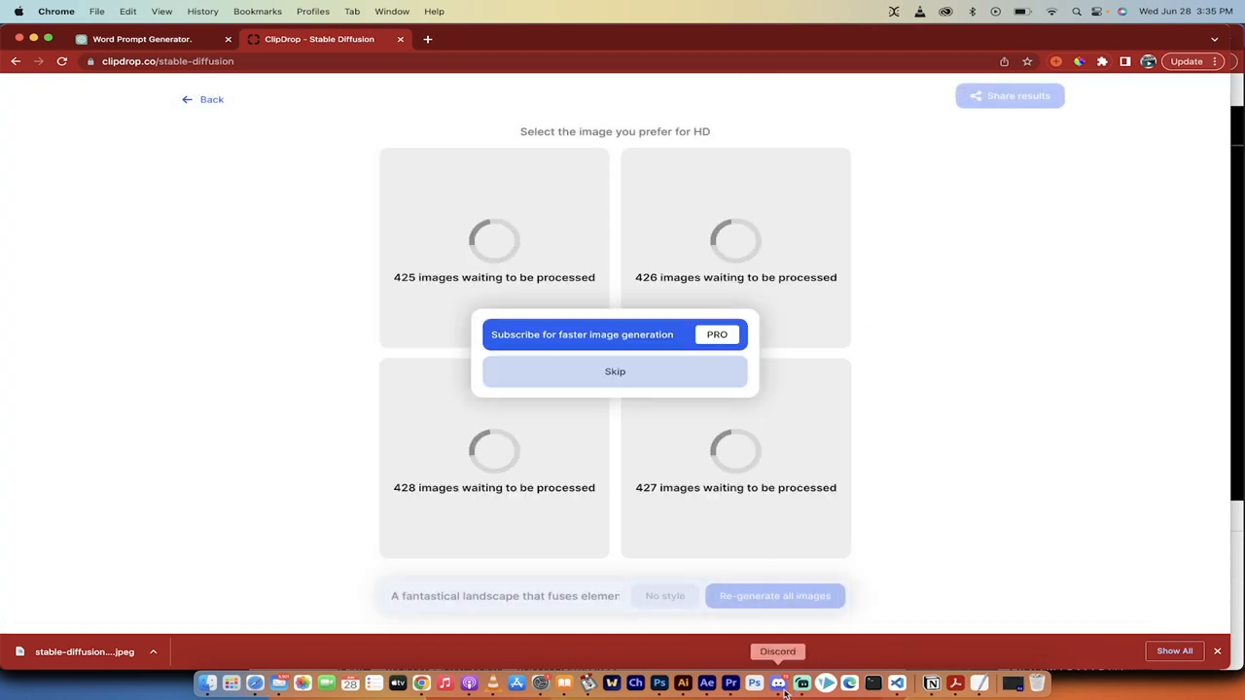
click(615, 372)
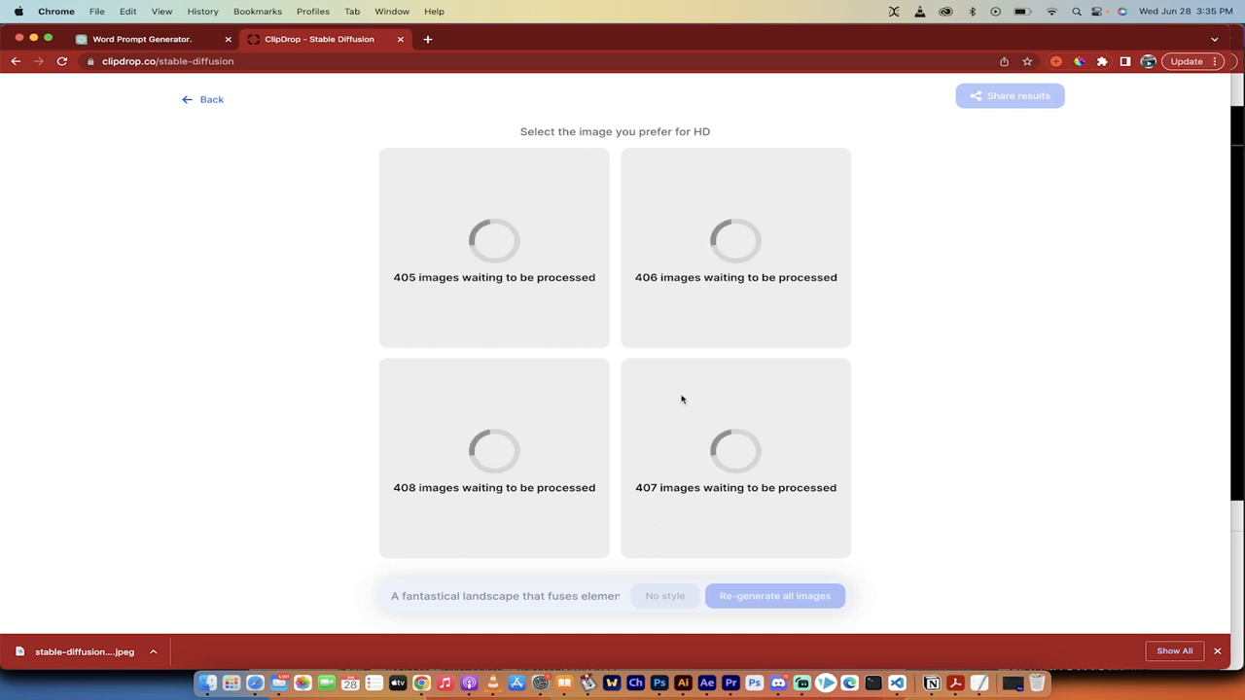
mouse_move(778, 684)
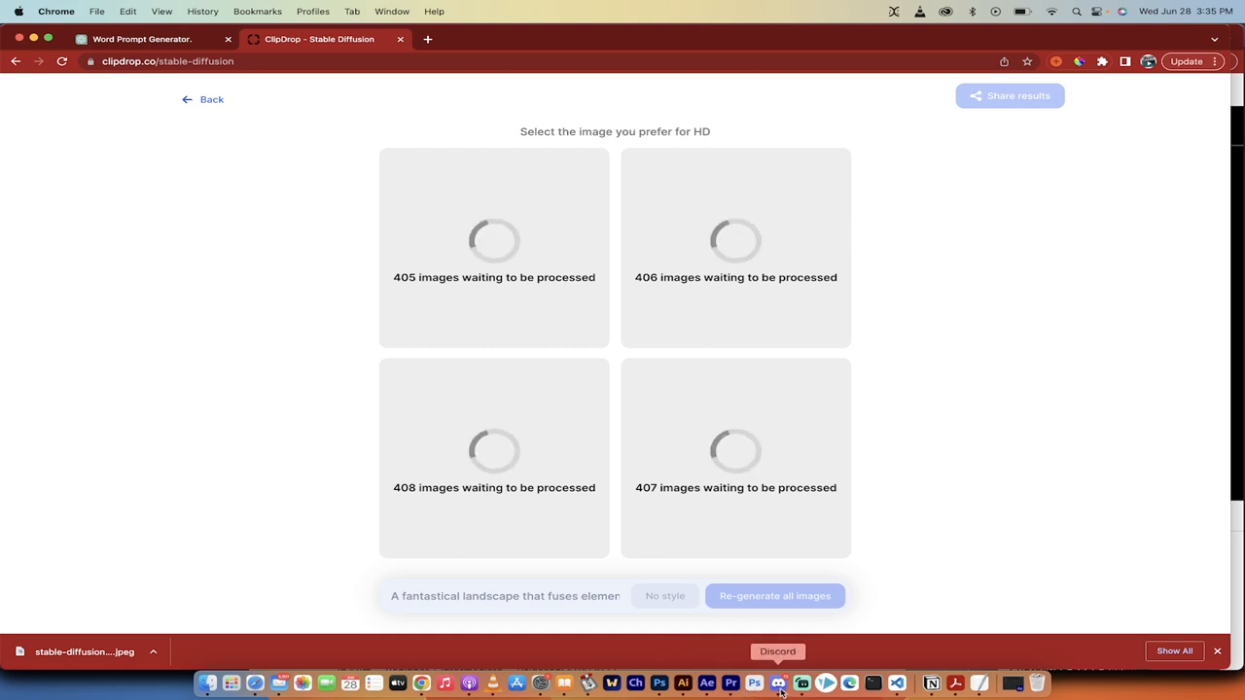
click(777, 683)
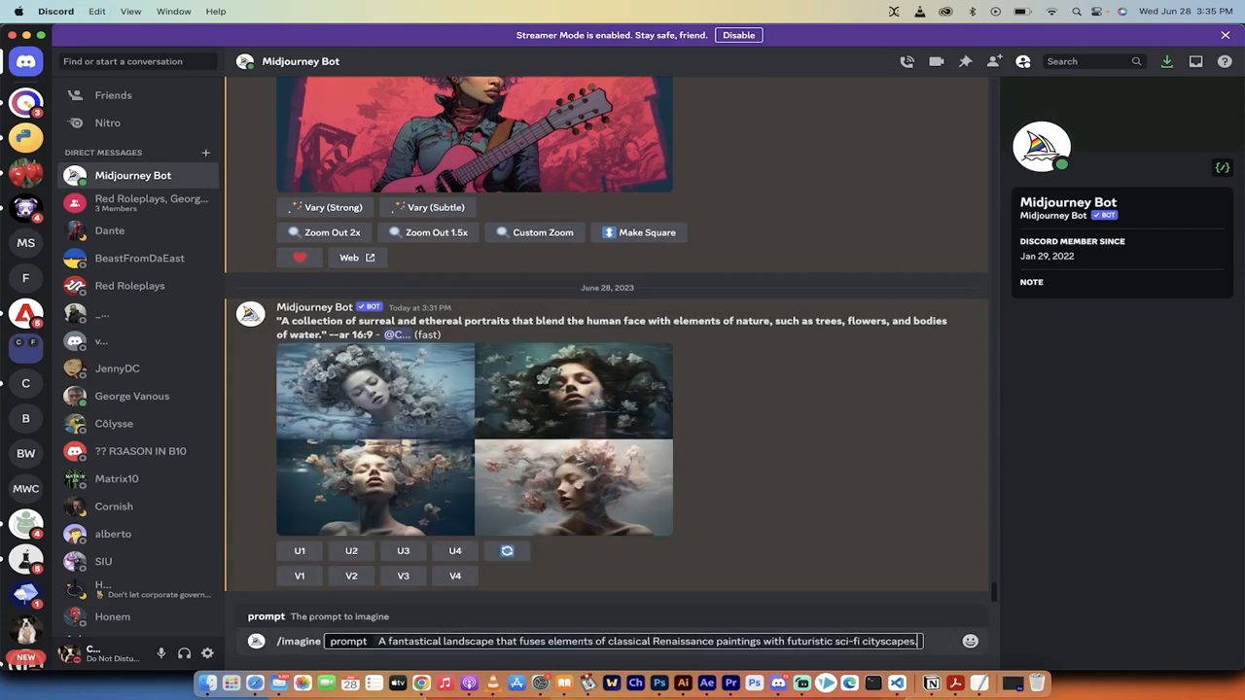
Step: Submit the Renaissance sci-fi cityscape prompt to the Midjourney Bot with /imagine
key(enter)
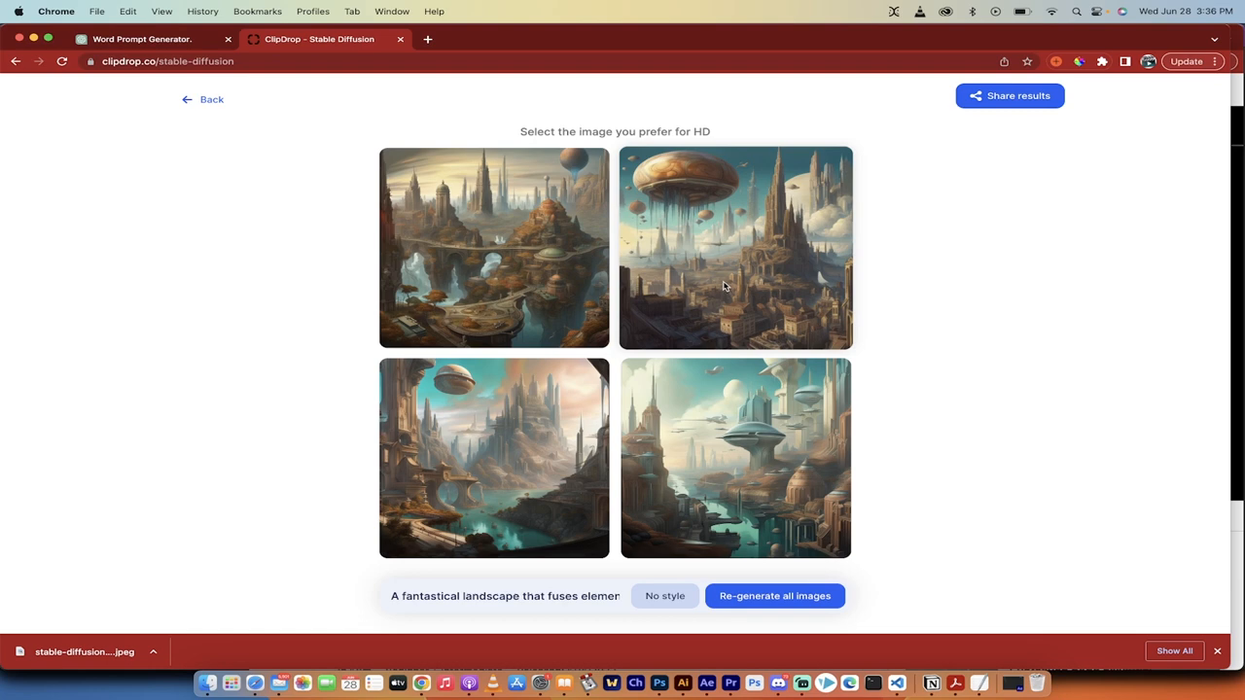
Step: Download the bottom-left canyon city landscape in HD
click(735, 247)
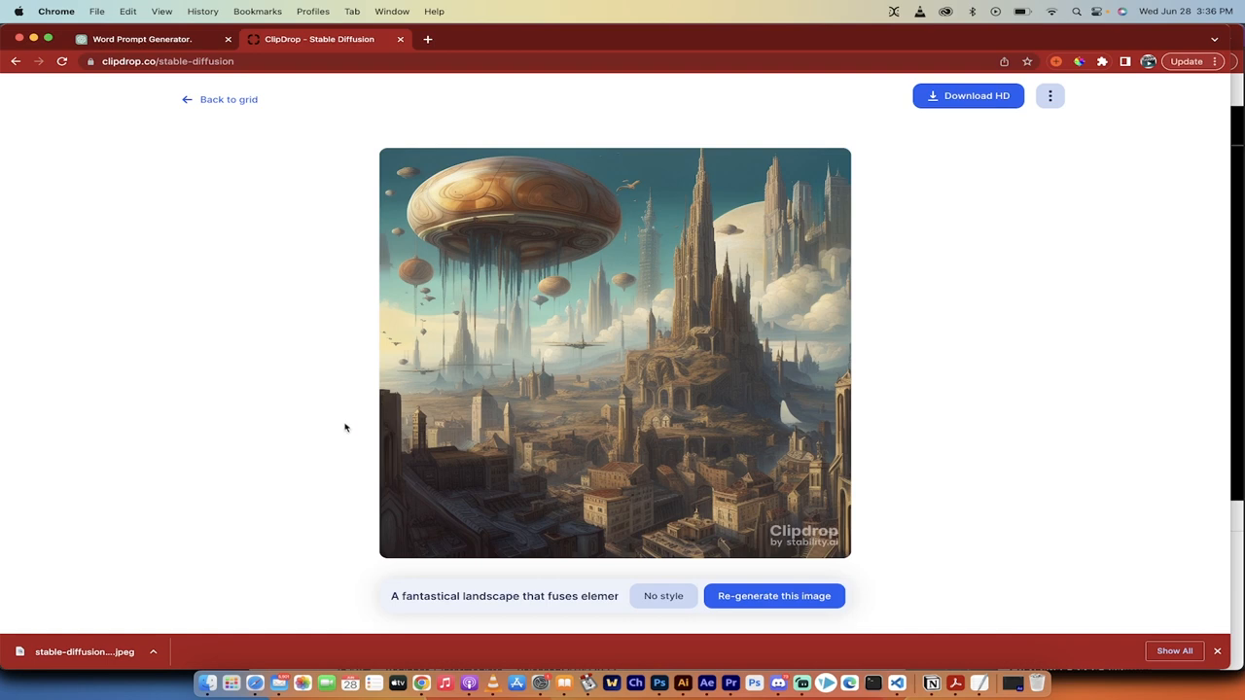
mouse_move(613, 396)
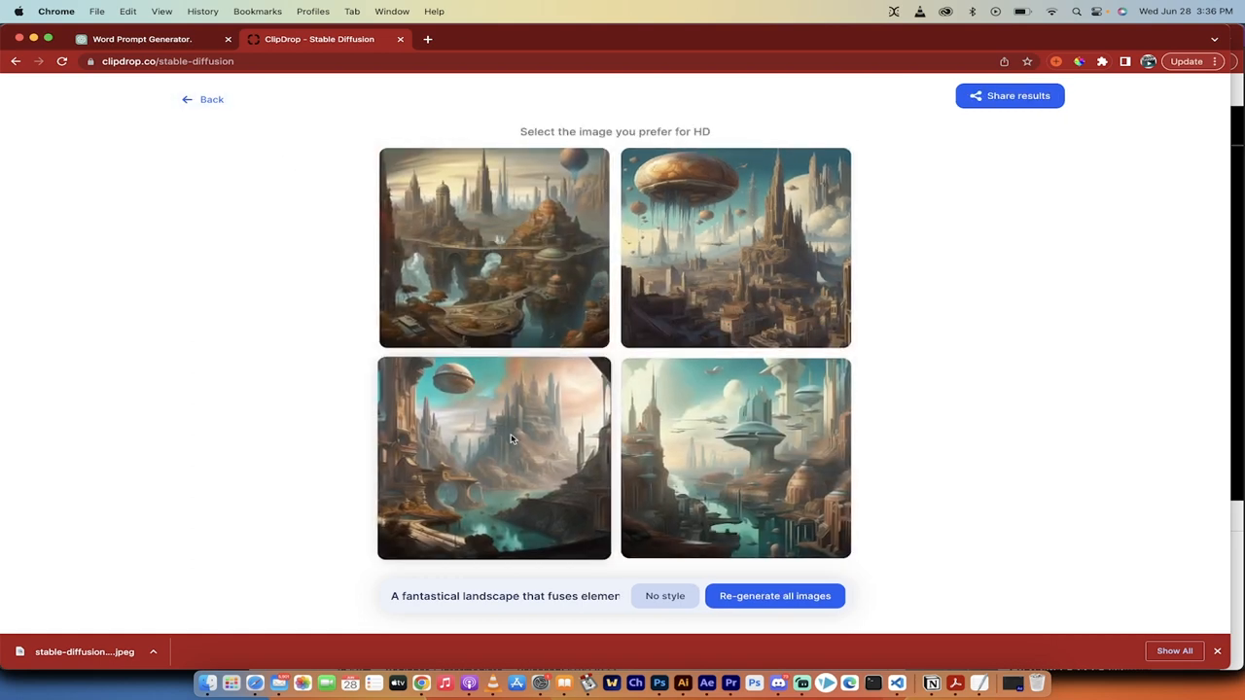
click(494, 458)
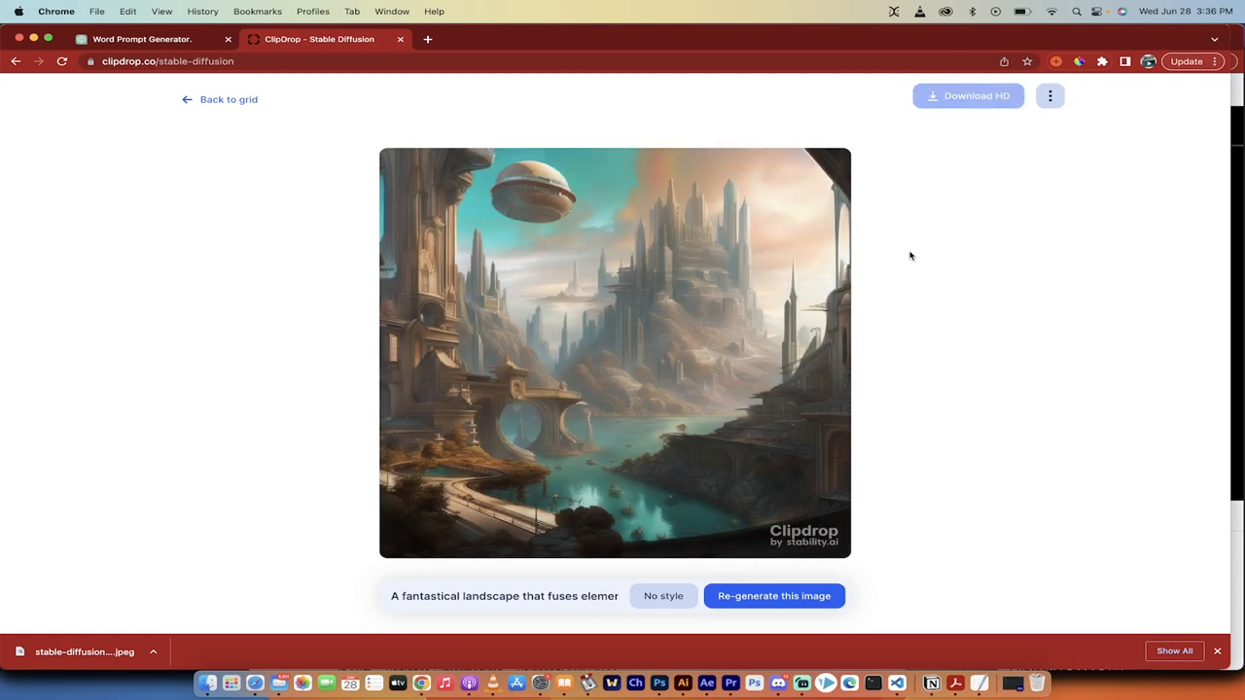
click(968, 95)
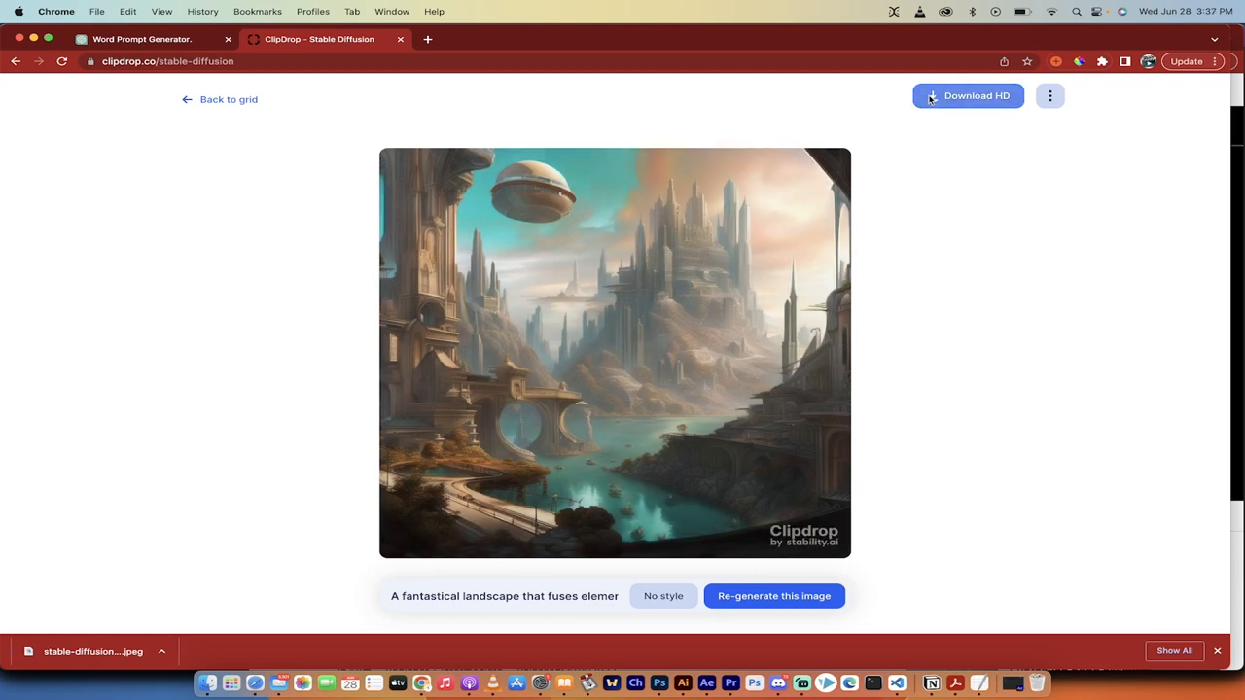
Step: Try Enhance/Upscale from the ⋮ menu and dismiss the Pro offer
click(1050, 95)
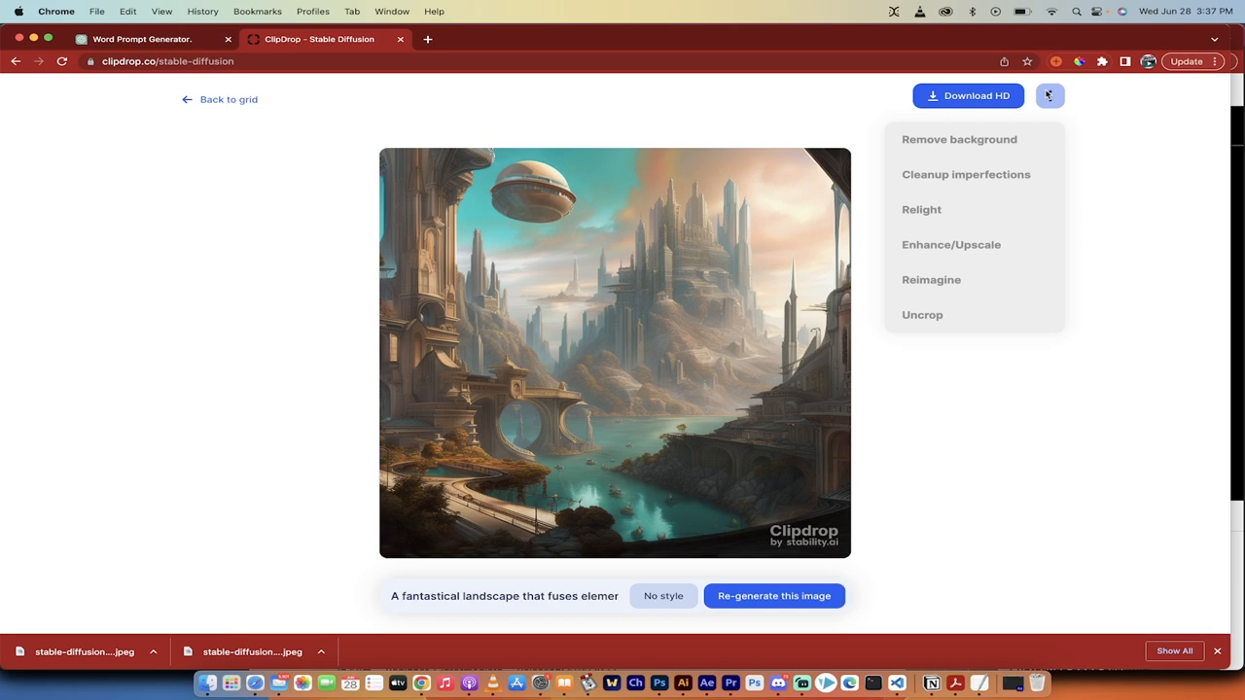
mouse_move(921, 209)
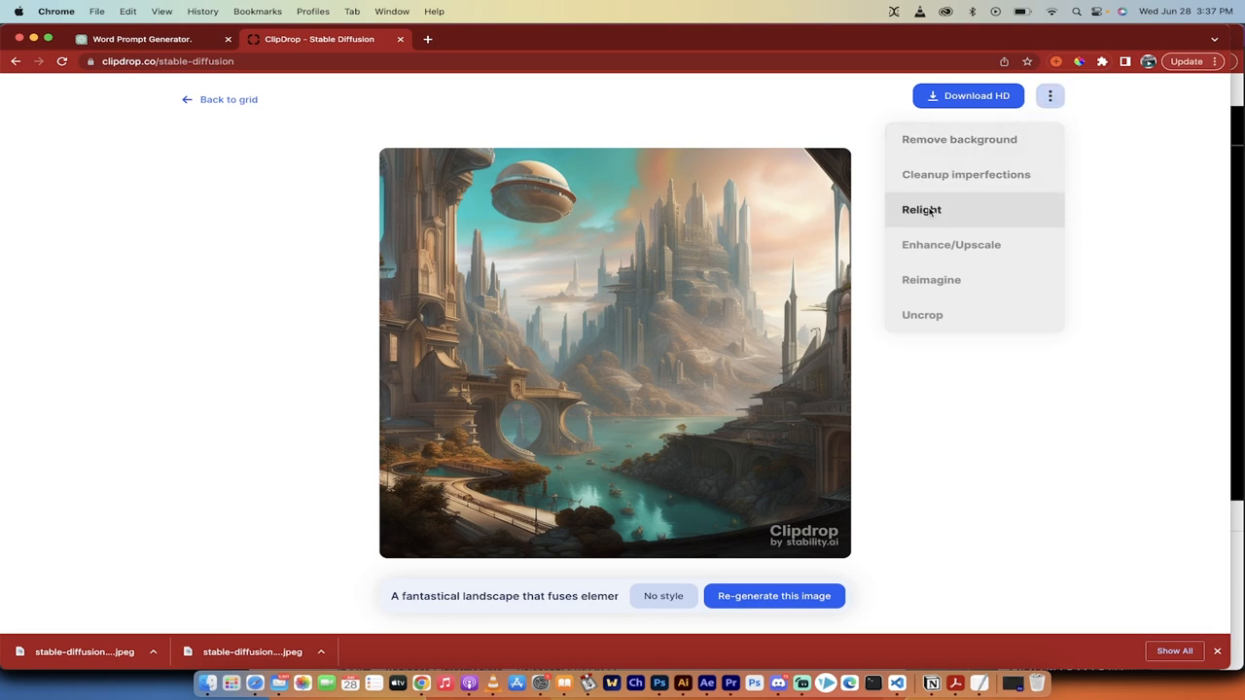
mouse_move(950, 244)
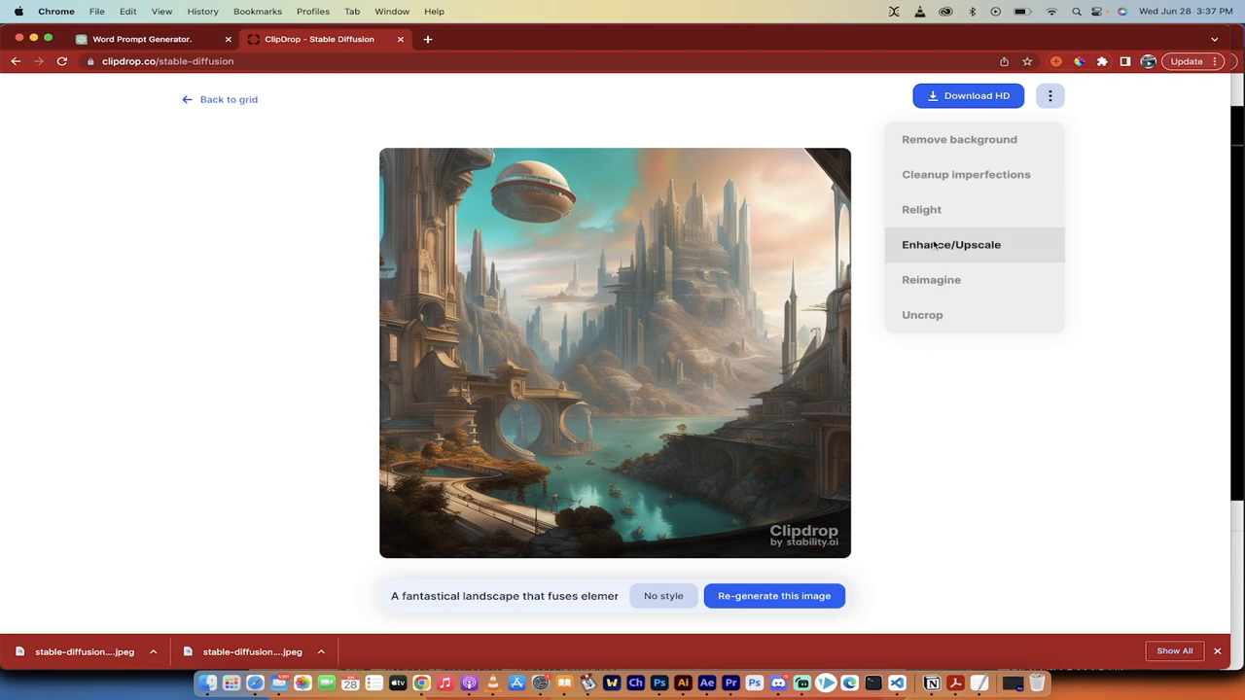
click(922, 209)
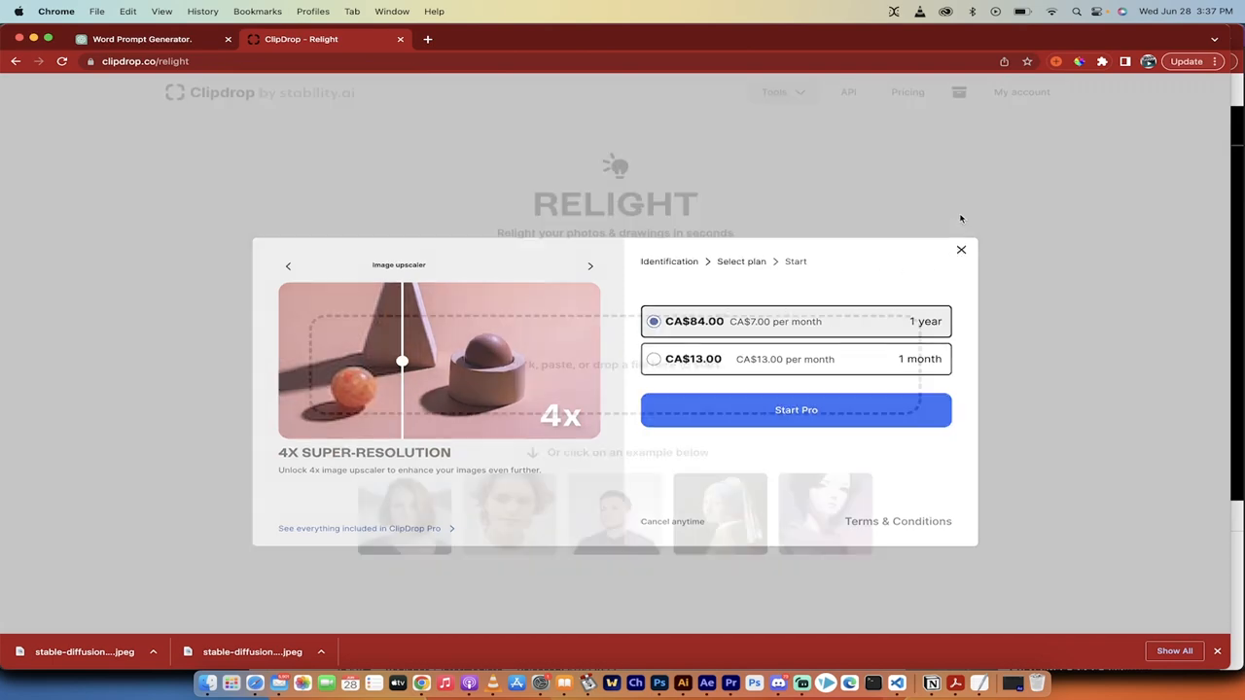
click(961, 250)
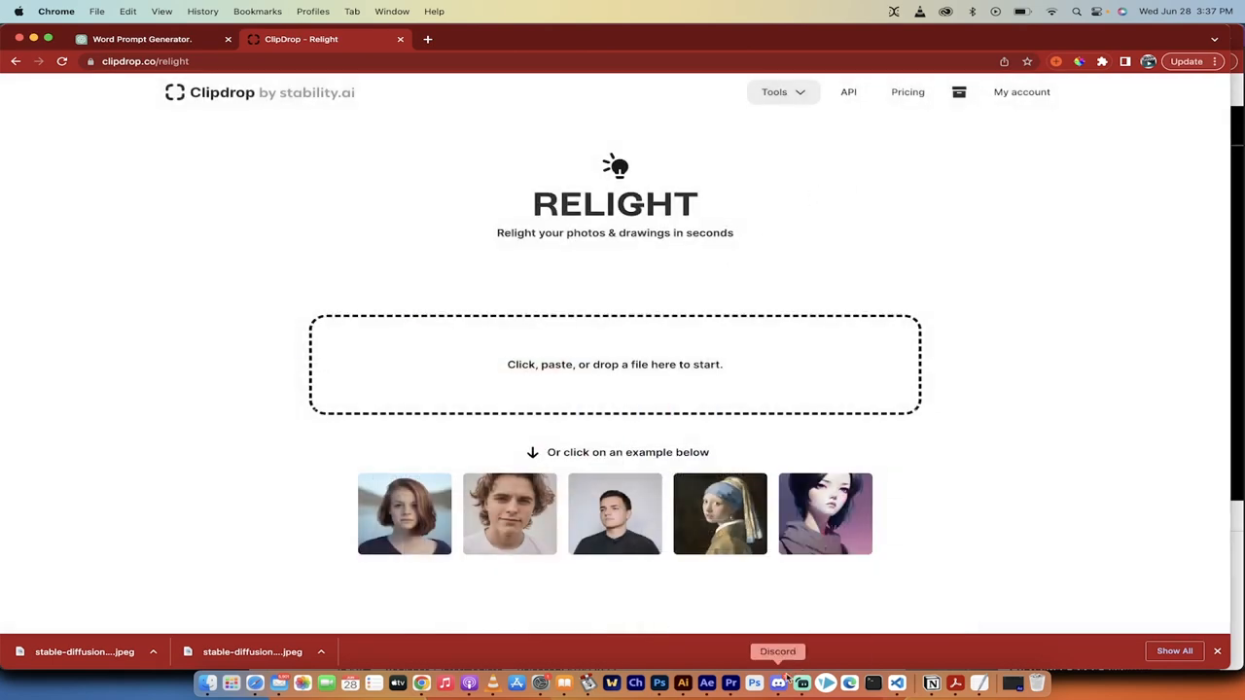
Step: Open Midjourney's four fantasy cityscape results as an enlarged preview in Discord
click(777, 652)
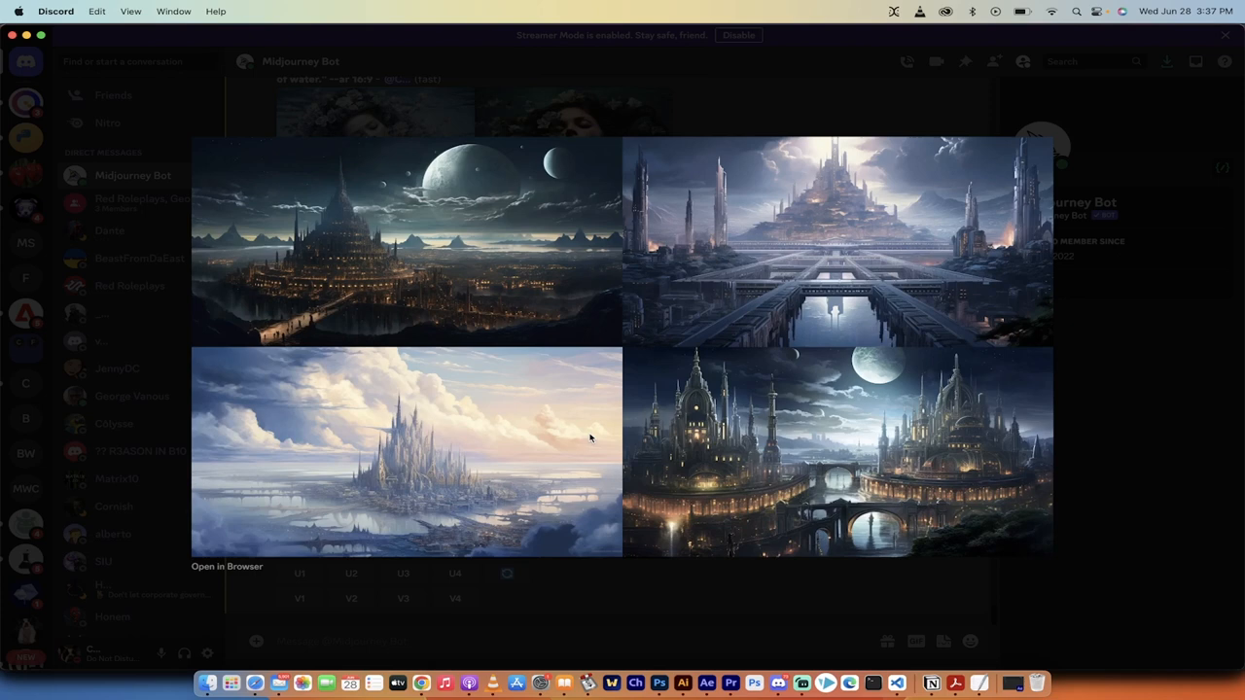
mouse_move(444, 683)
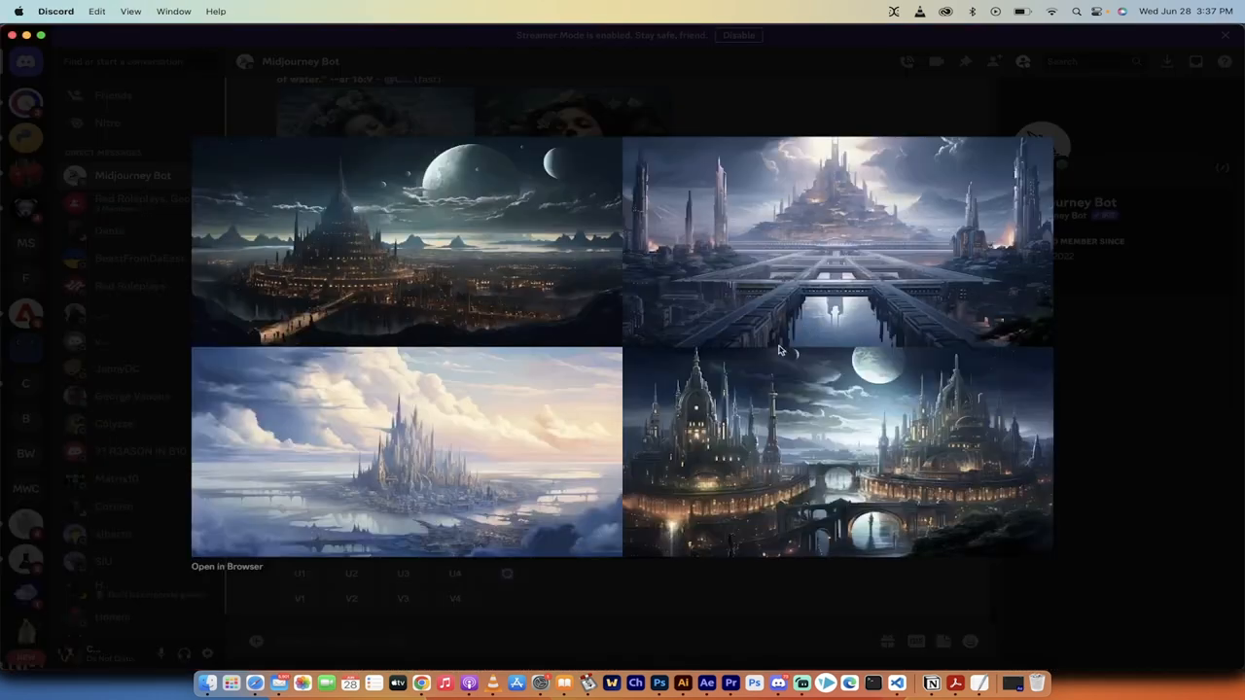
mouse_move(718, 392)
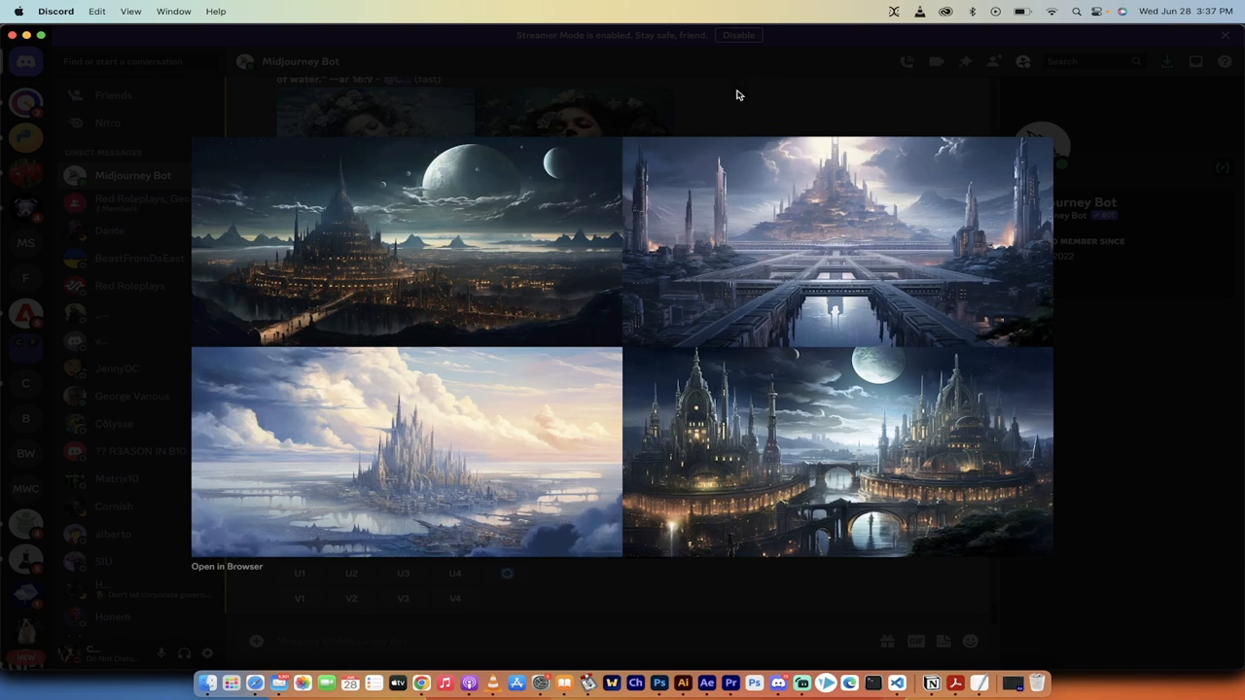
mouse_move(737, 98)
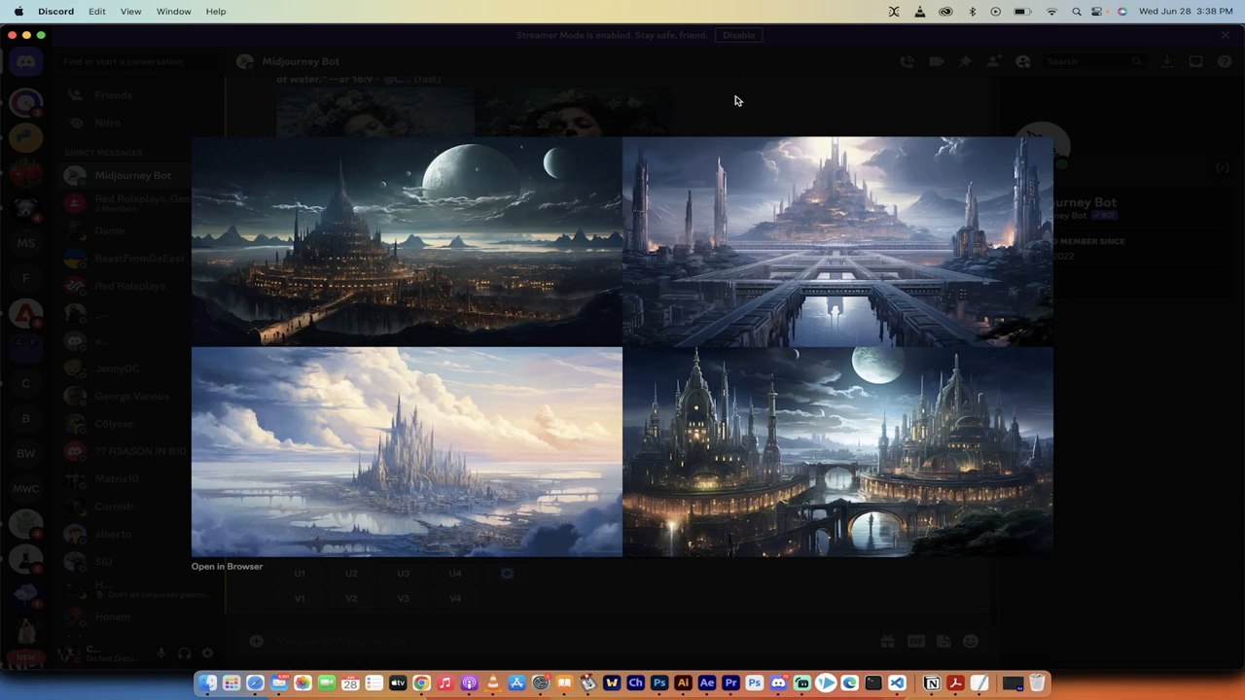